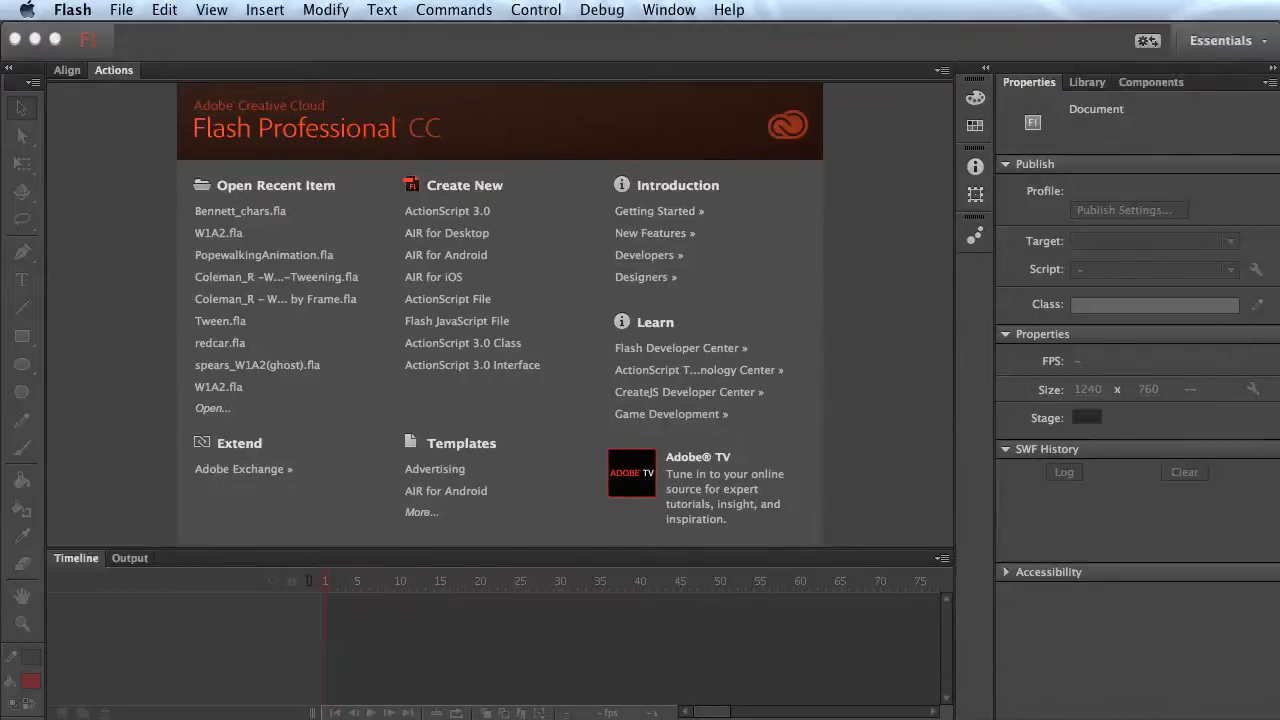
pyautogui.moveTo(272, 438)
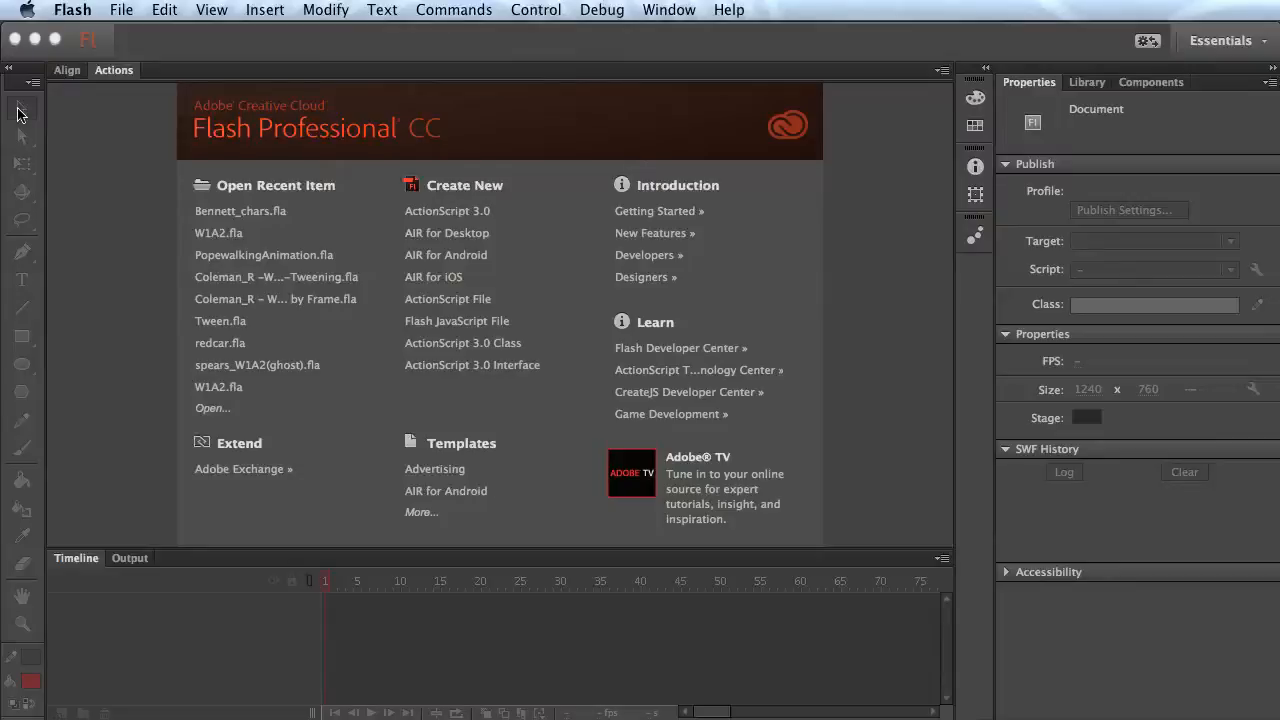
# - Start a new blank ActionScript 3.0 document from the Welcome screen
pyautogui.click(446, 210)
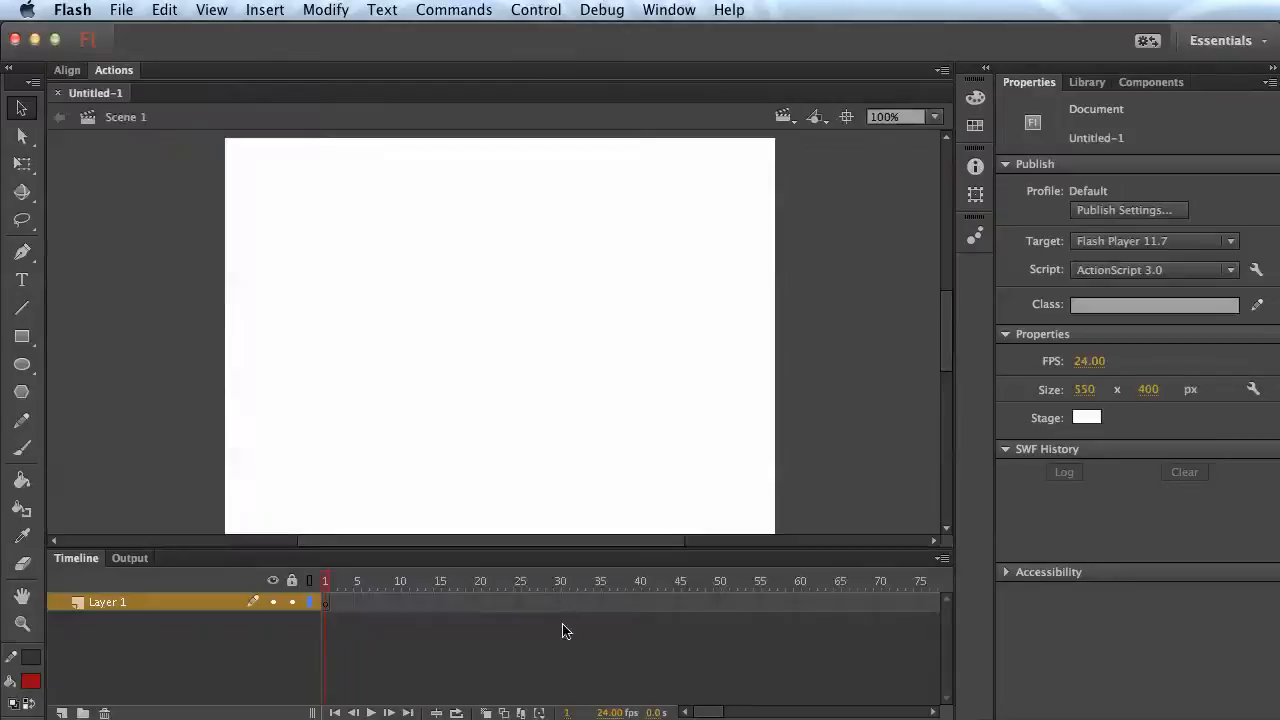
pyautogui.moveTo(476, 332)
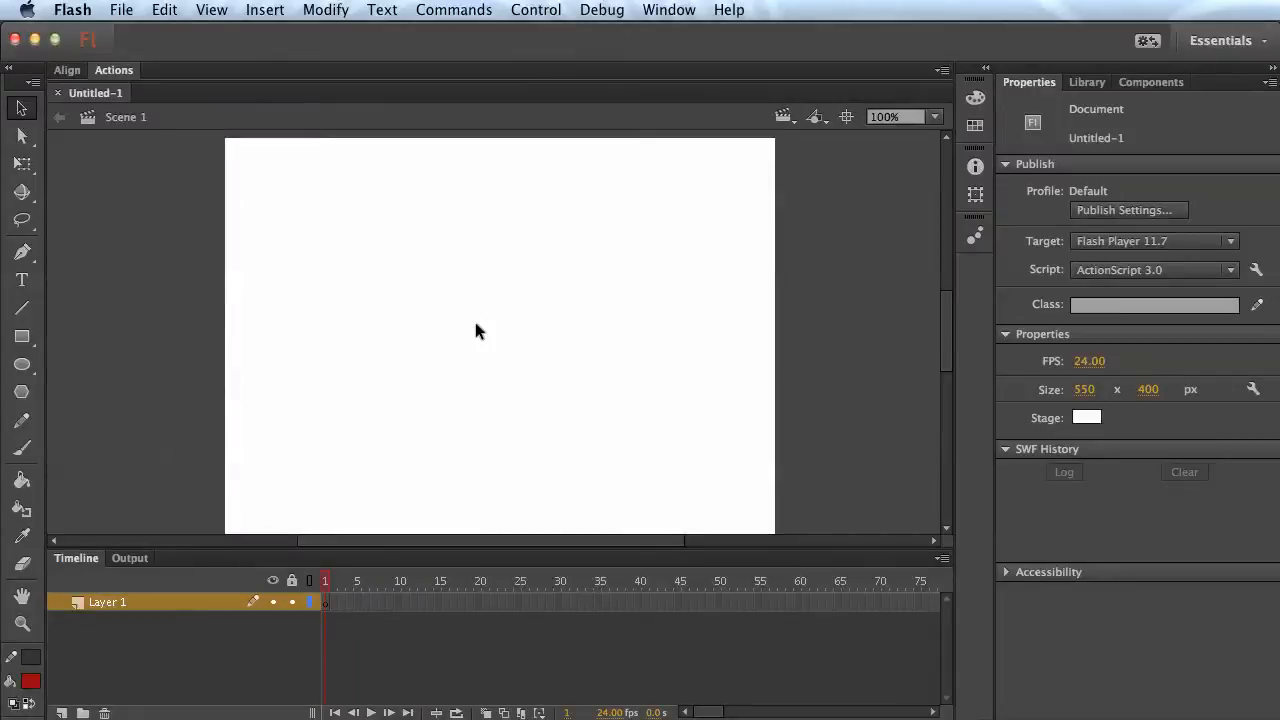
pyautogui.moveTo(700, 406)
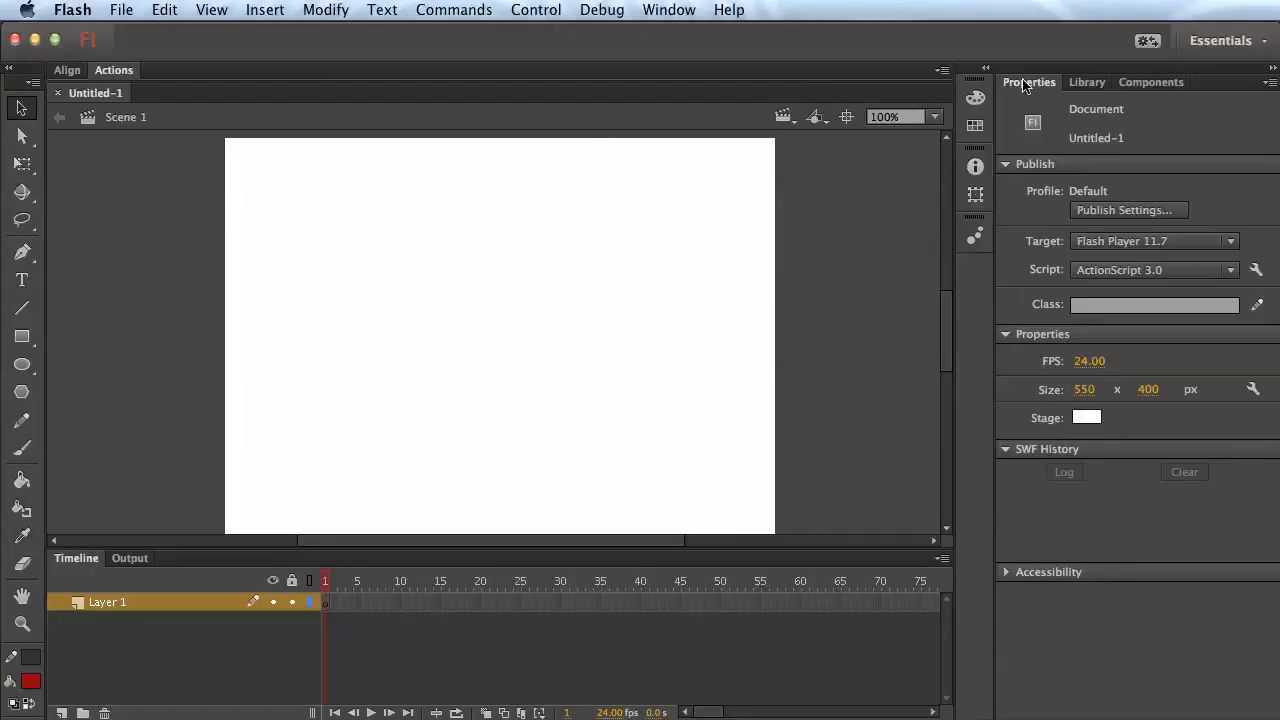
pyautogui.moveTo(394, 310)
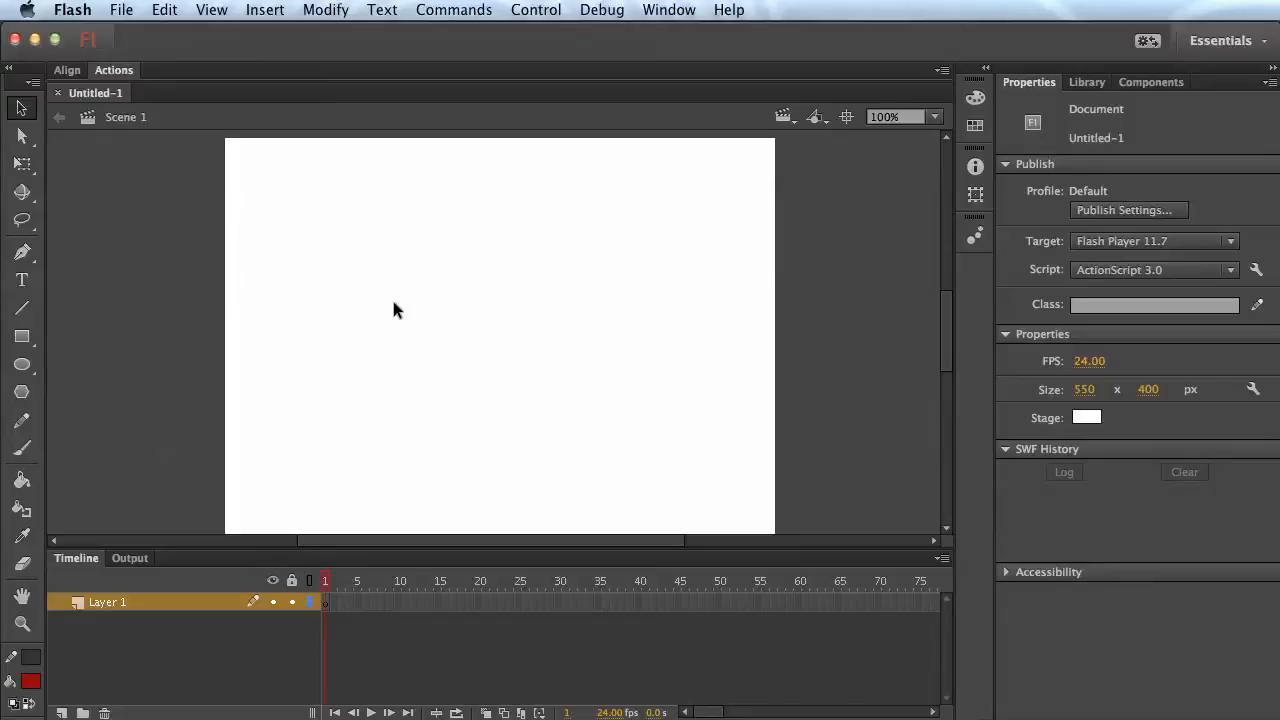
pyautogui.moveTo(364, 340)
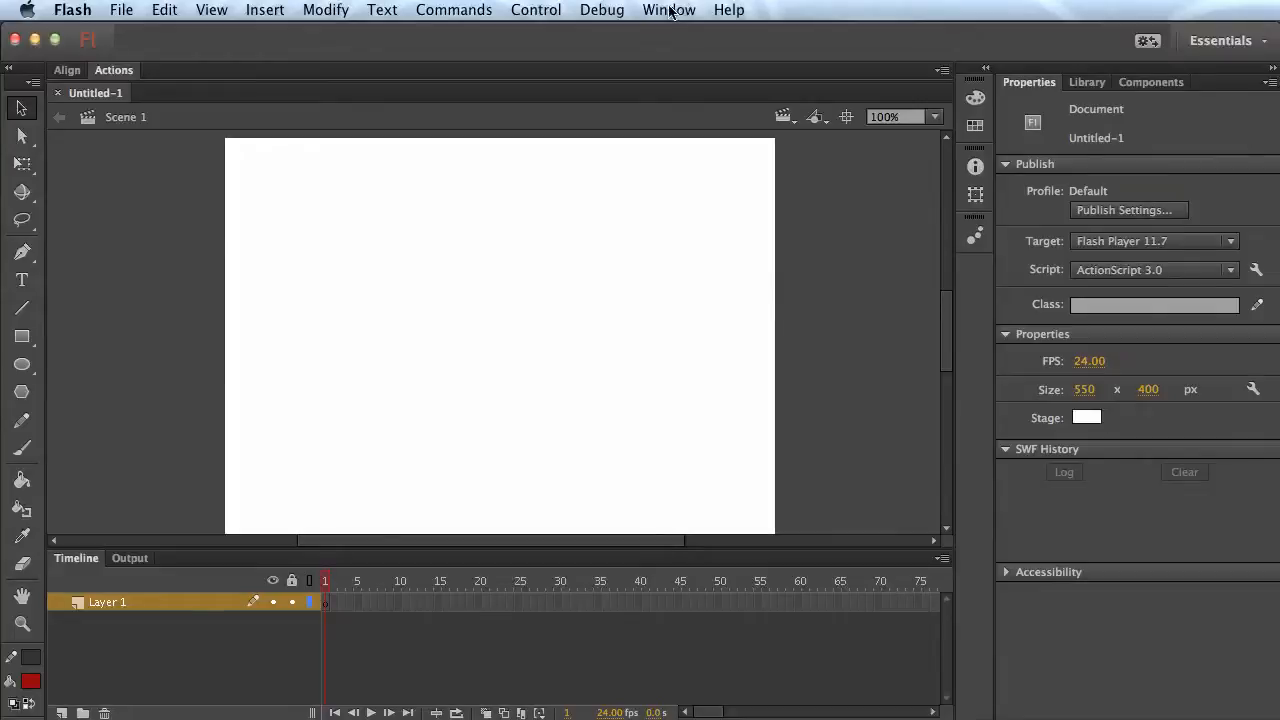
pyautogui.click(668, 10)
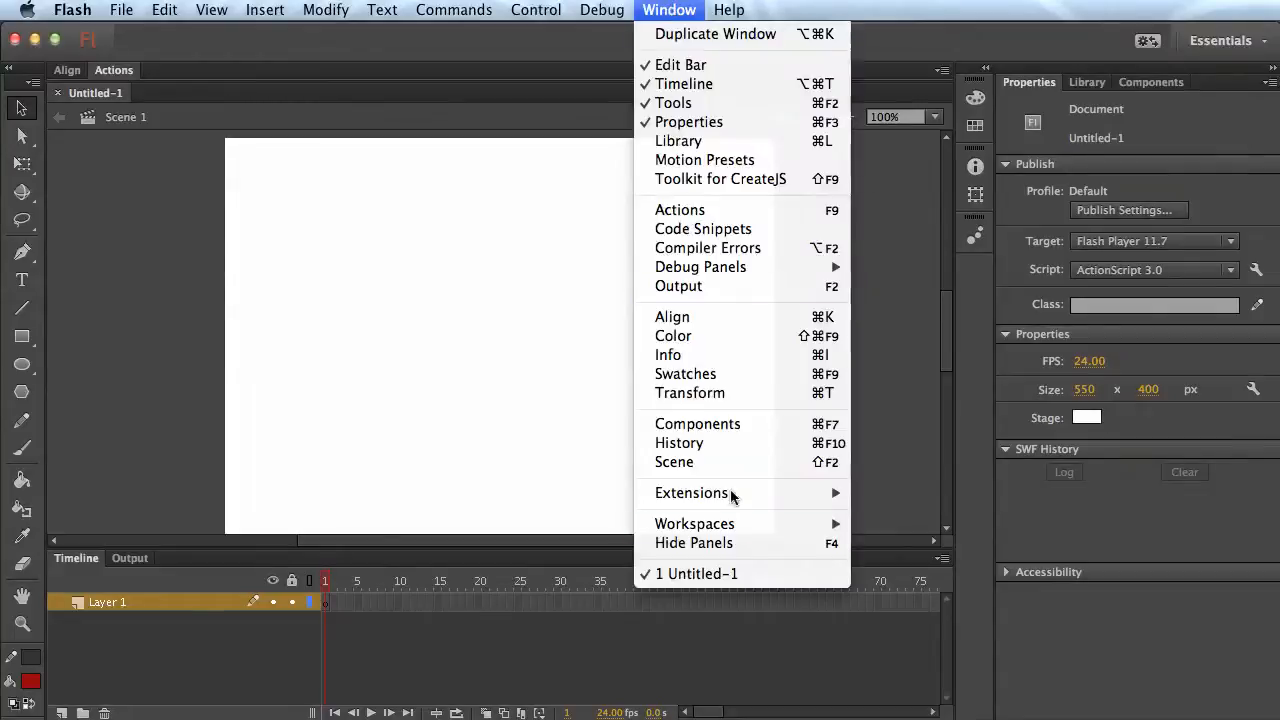
pyautogui.moveTo(694, 524)
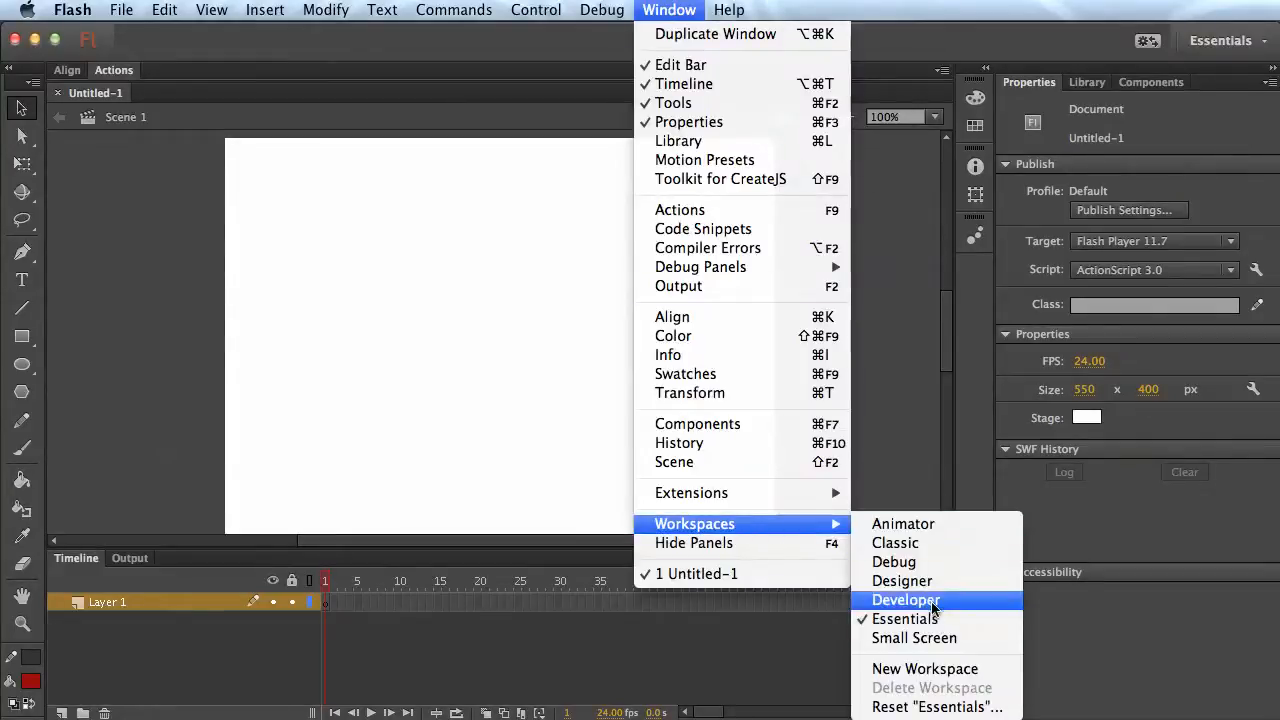
pyautogui.moveTo(936, 620)
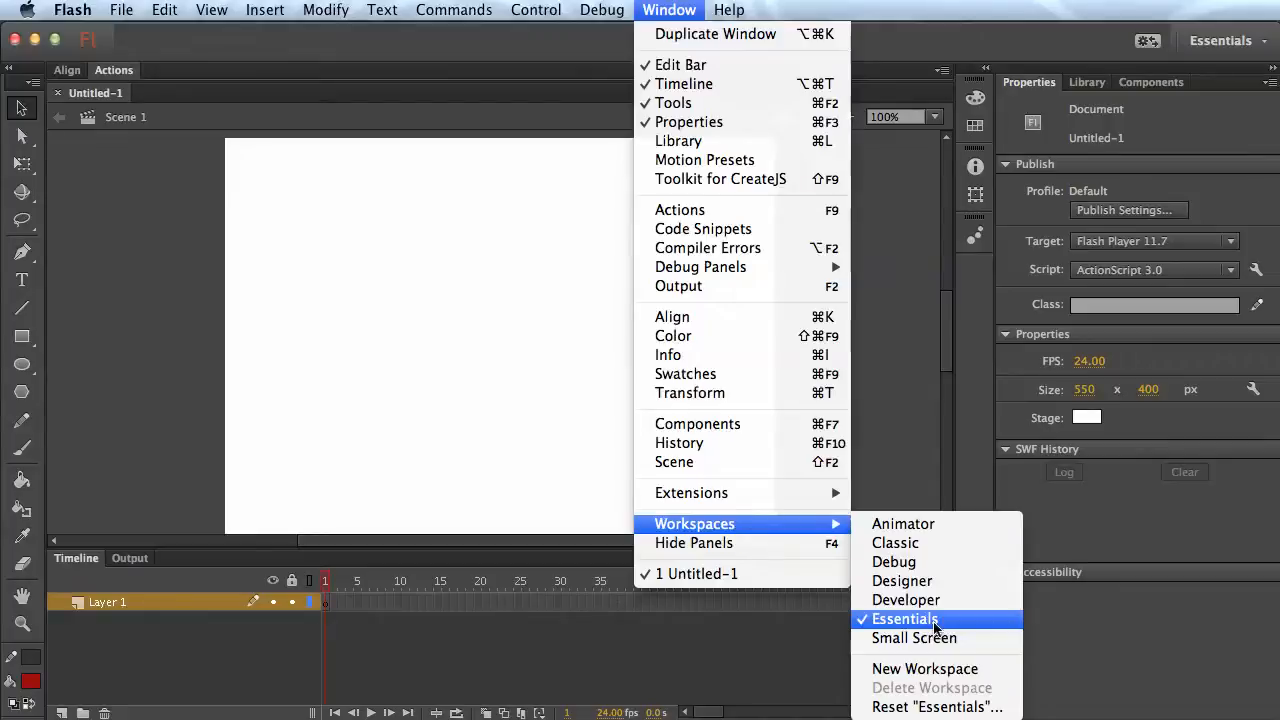
pyautogui.click(904, 620)
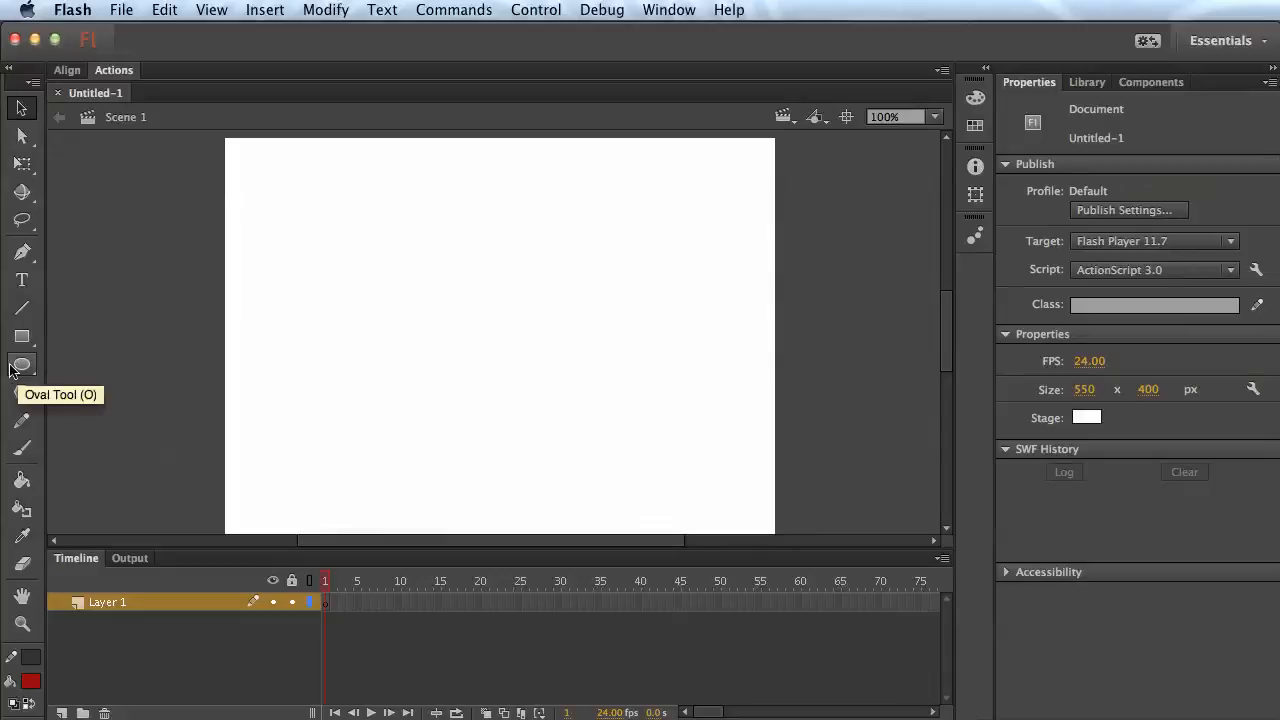
# - Draw a solid red circle in the upper-left stage with the Oval tool and select it
pyautogui.click(22, 364)
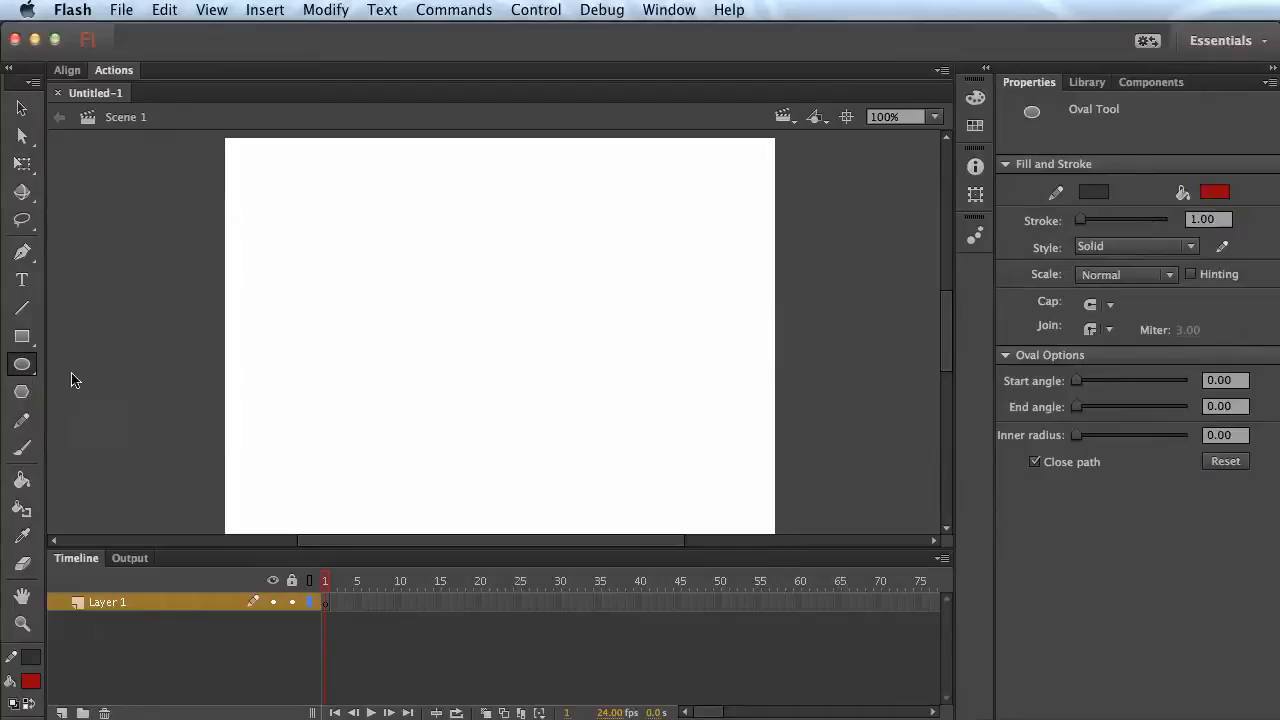
pyautogui.moveTo(290, 256); pyautogui.dragTo(372, 336)
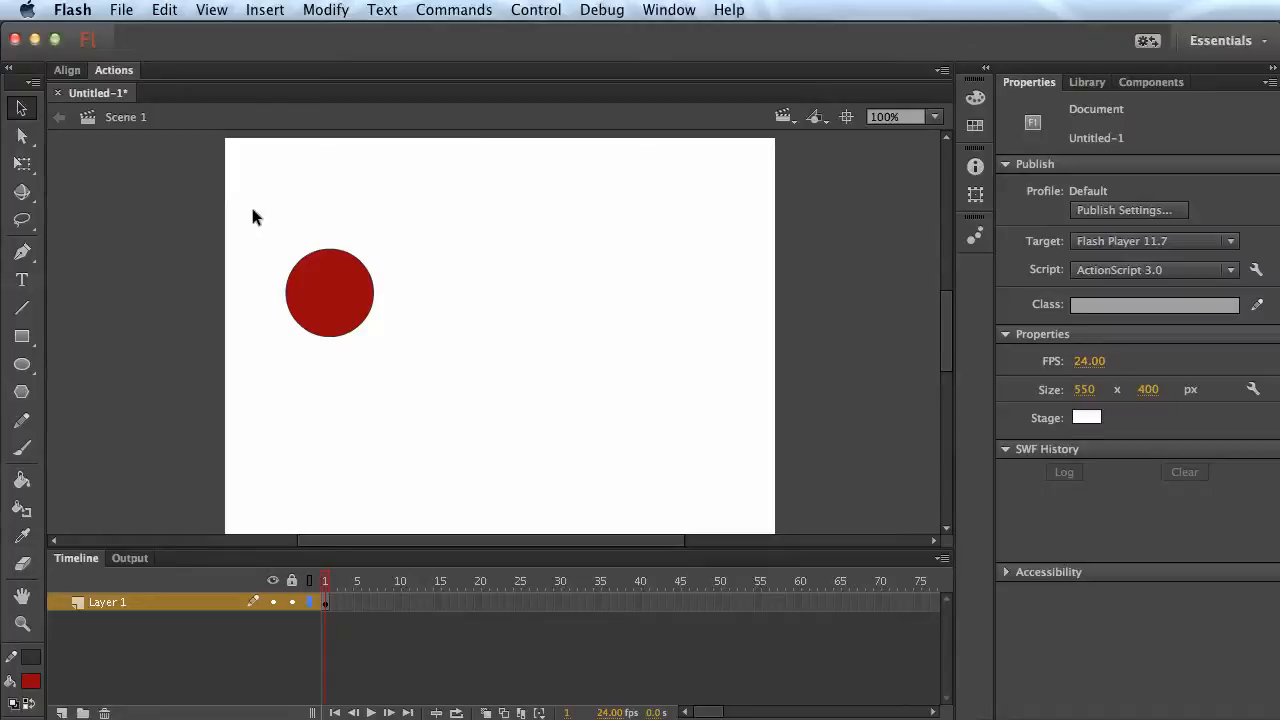
pyautogui.moveTo(256, 216); pyautogui.dragTo(448, 390)
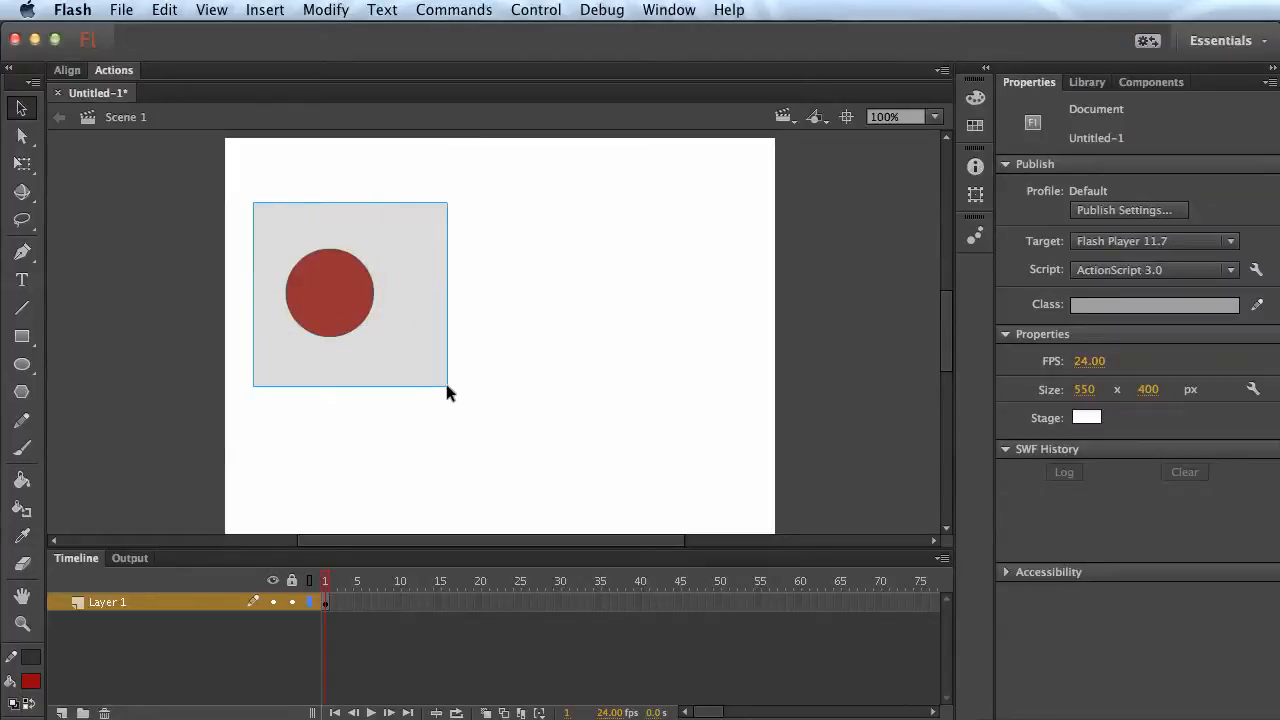
pyautogui.click(330, 292)
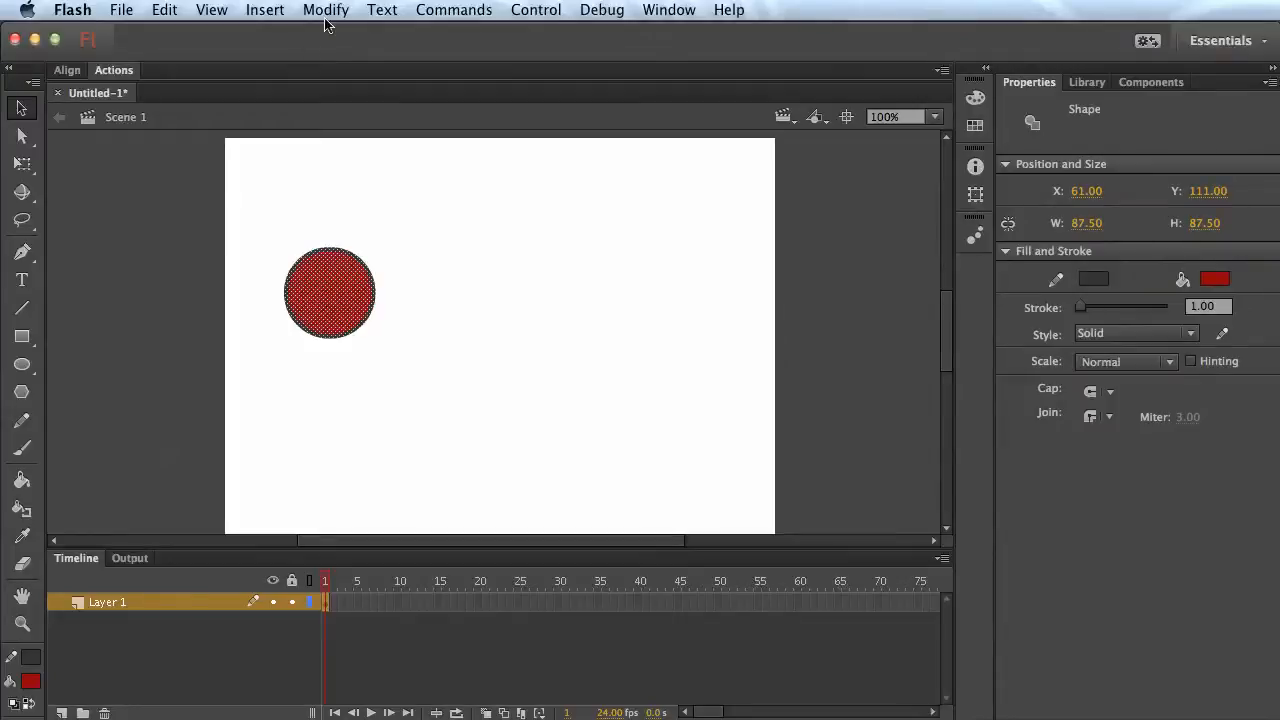
# - Convert the red circle to a Graphic symbol named 'ball' via Modify > Convert to Symbol
pyautogui.click(326, 10)
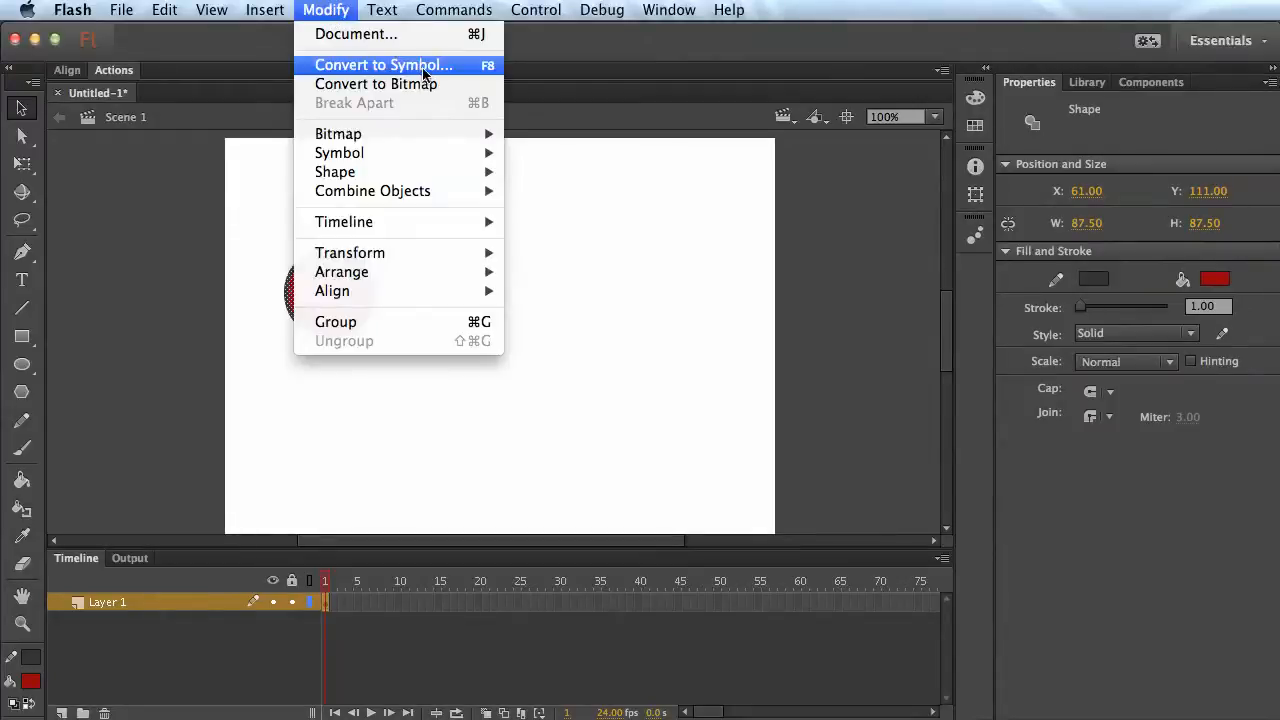
pyautogui.click(384, 64)
pyautogui.write('b')
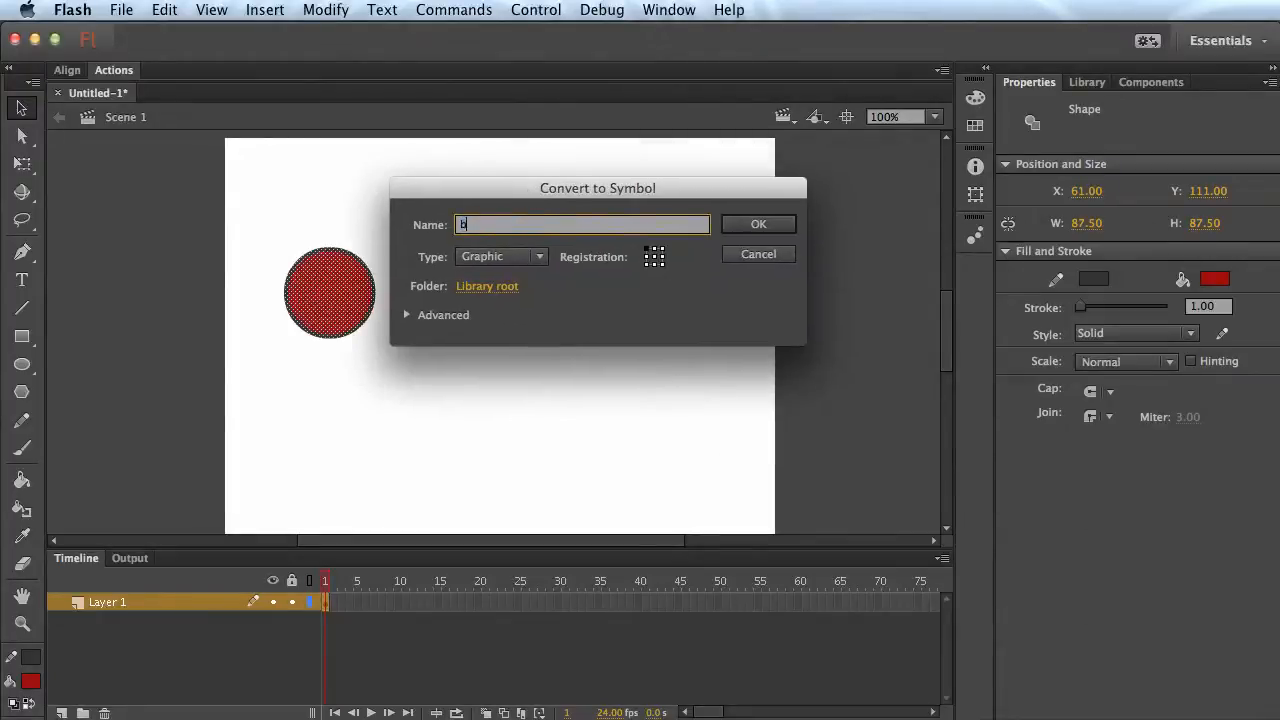
pyautogui.write('all')
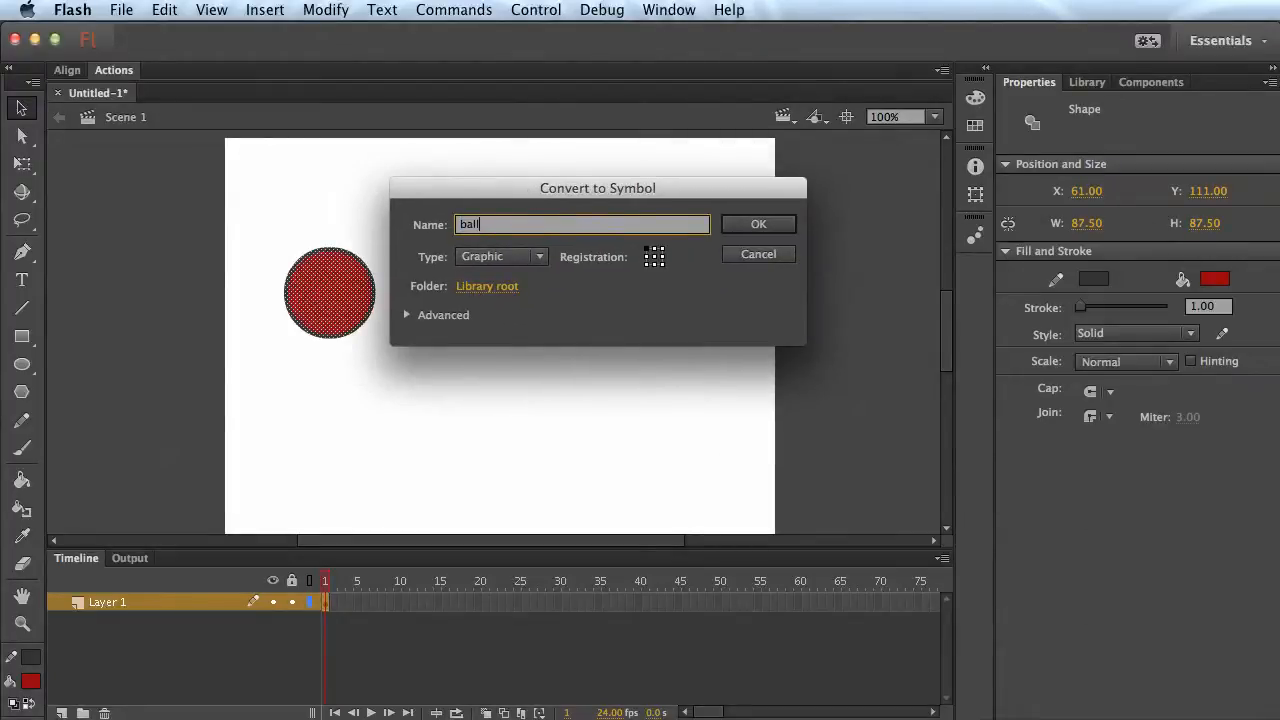
pyautogui.click(758, 224)
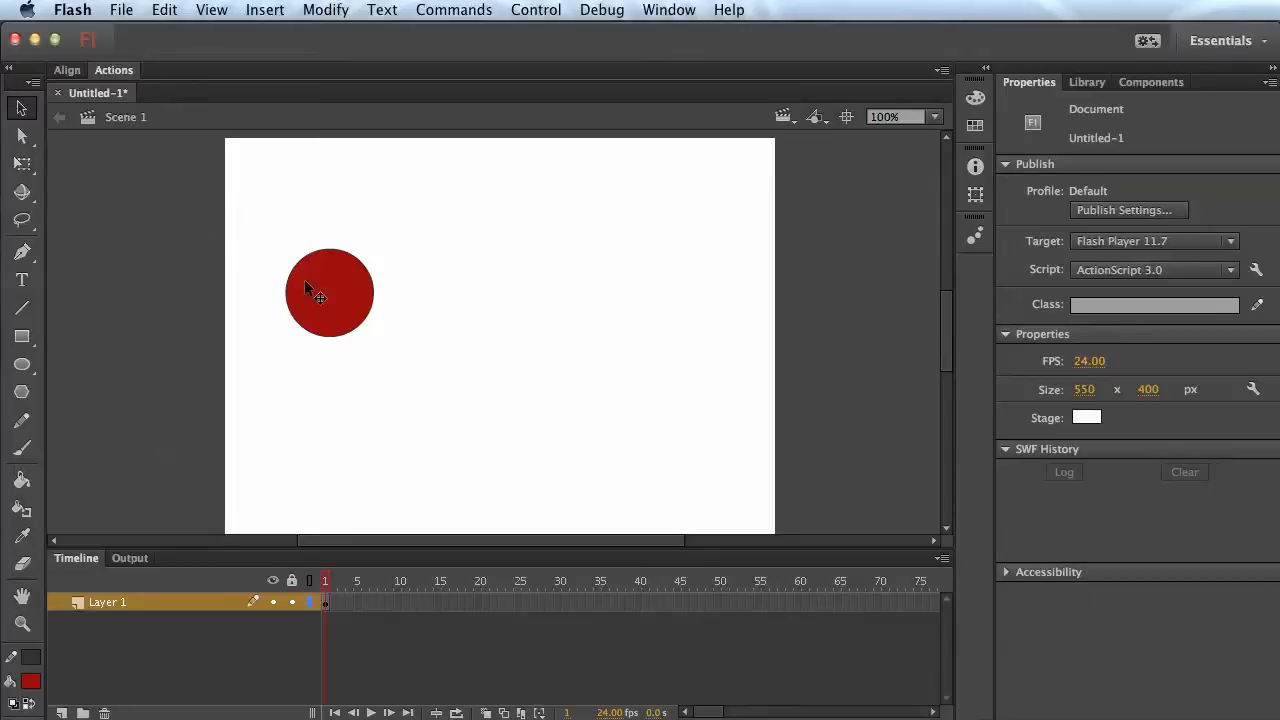
# - Select the ball, confirm it is the Library's only symbol, and return to its Properties
pyautogui.click(330, 292)
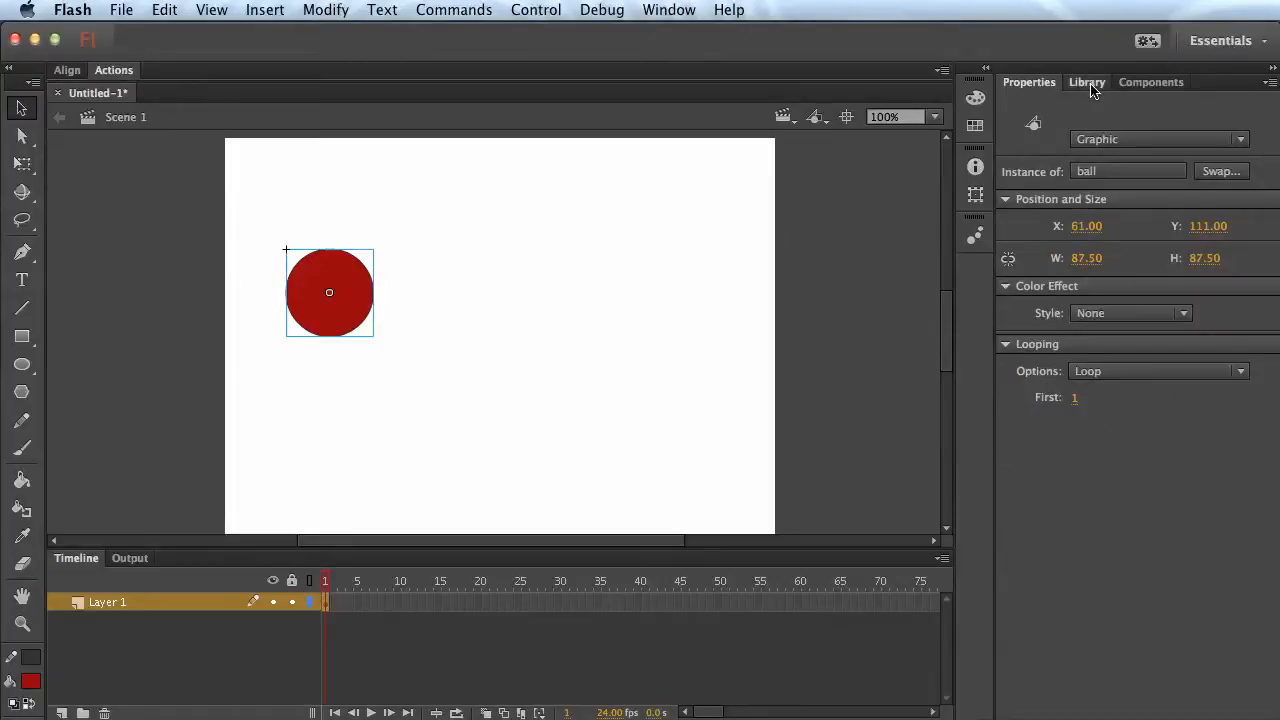
pyautogui.click(1088, 82)
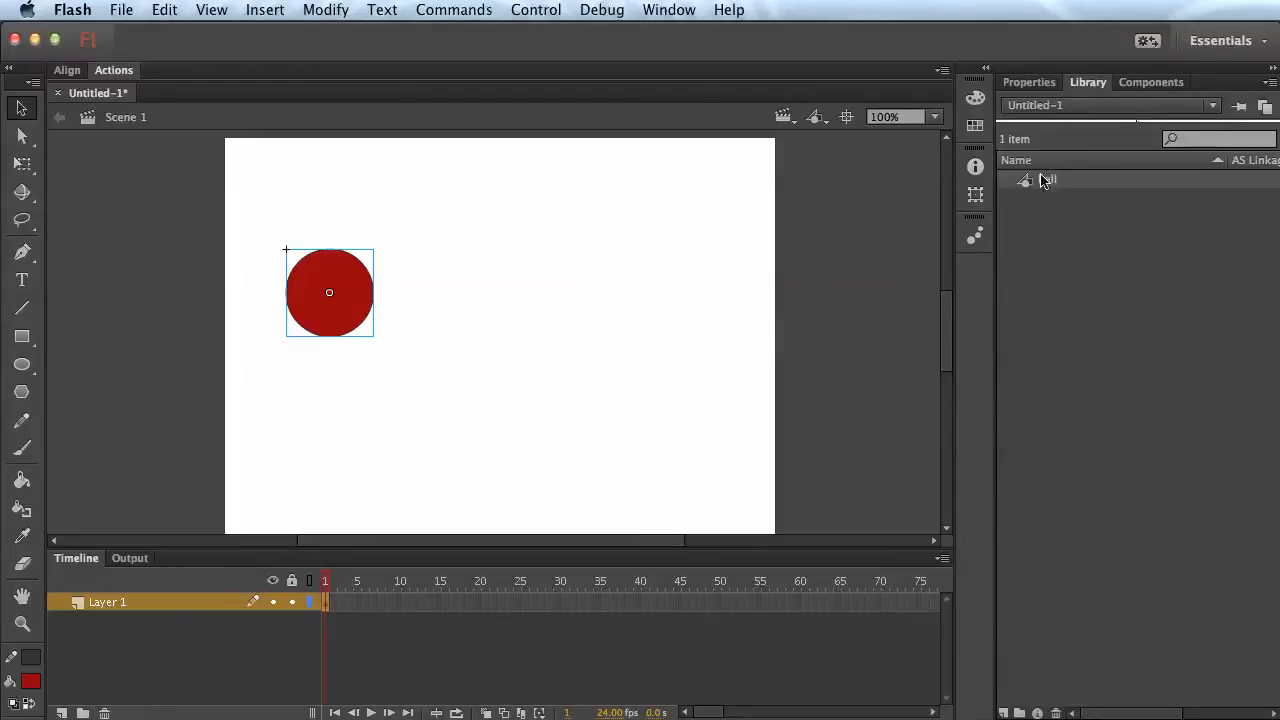
pyautogui.click(1028, 82)
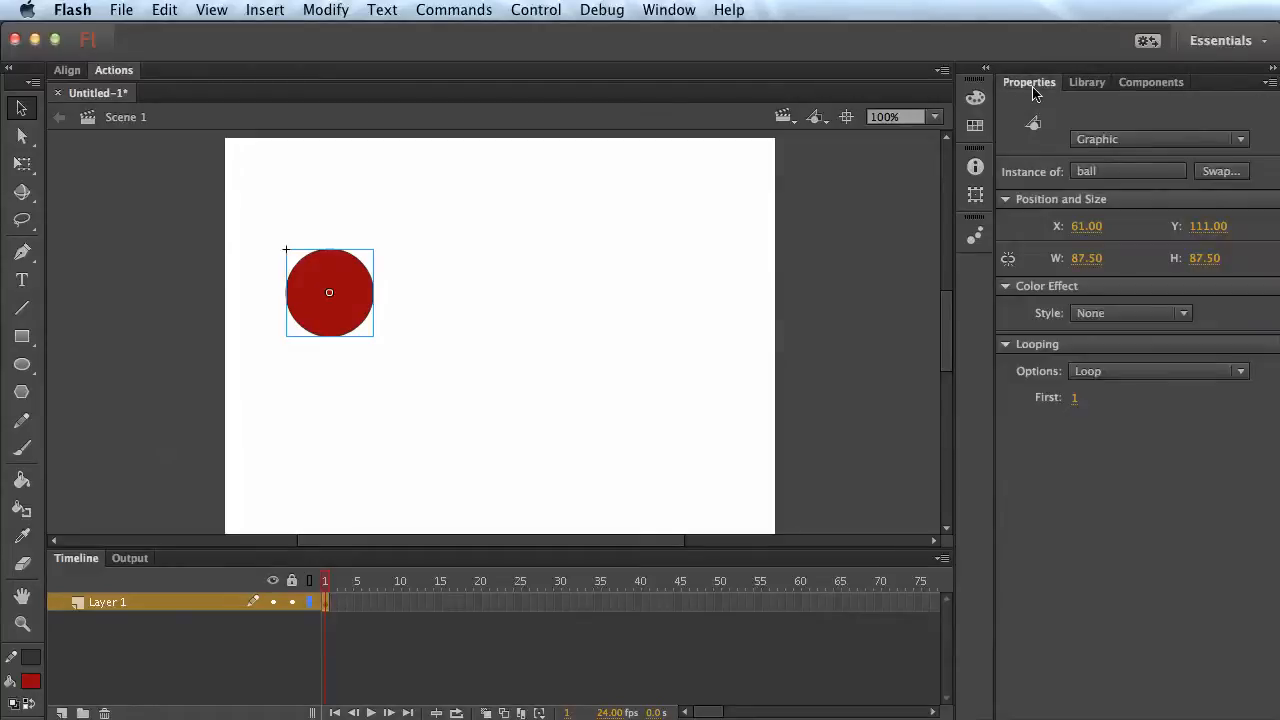
pyautogui.moveTo(678, 292)
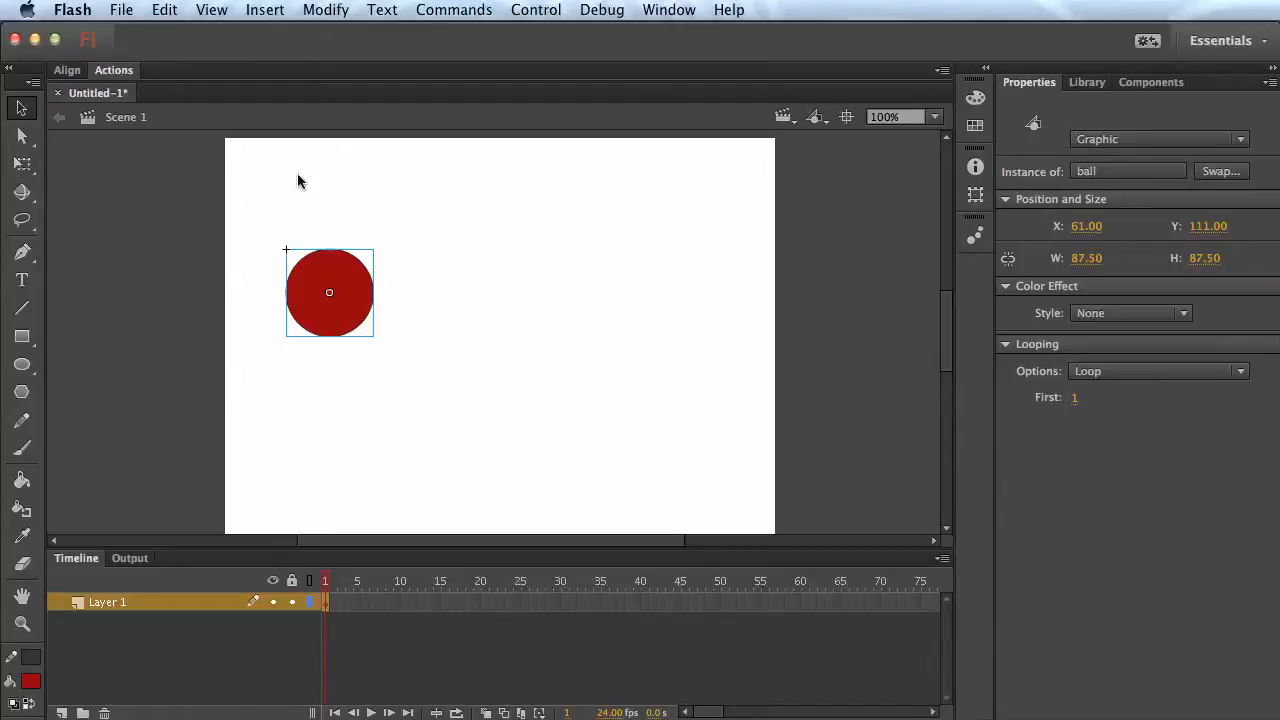
pyautogui.click(324, 10)
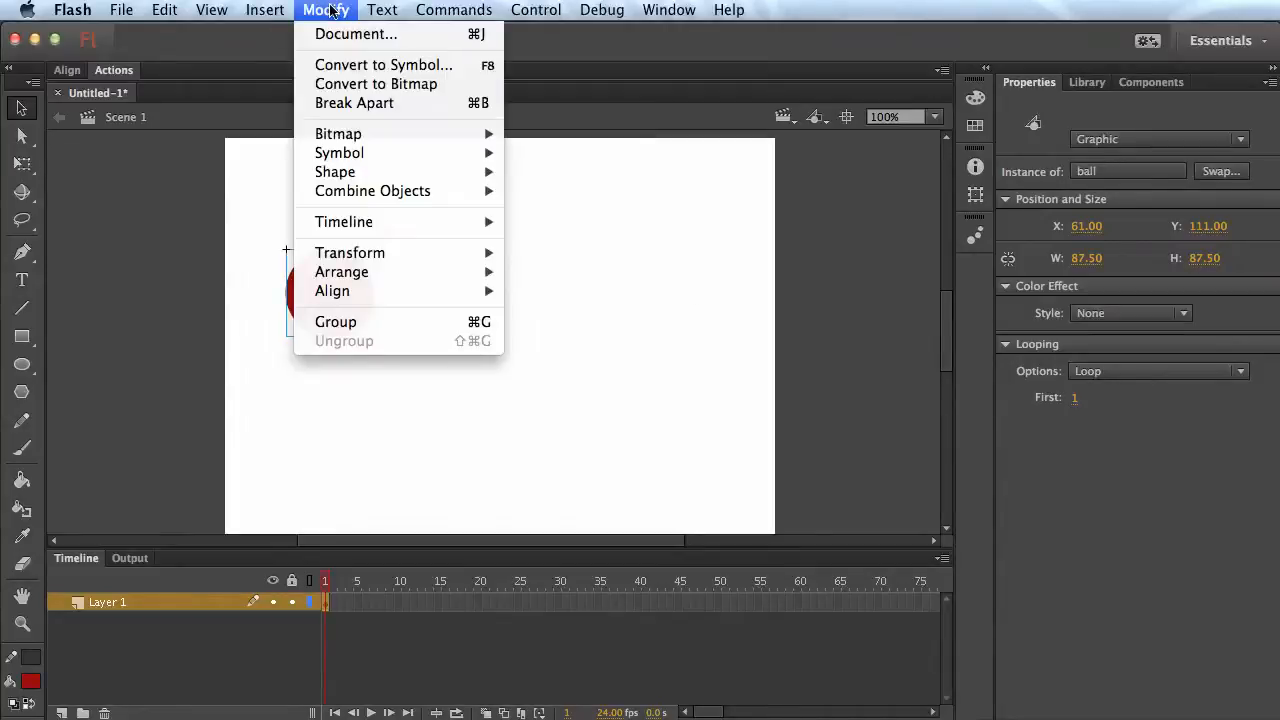
pyautogui.moveTo(380, 132)
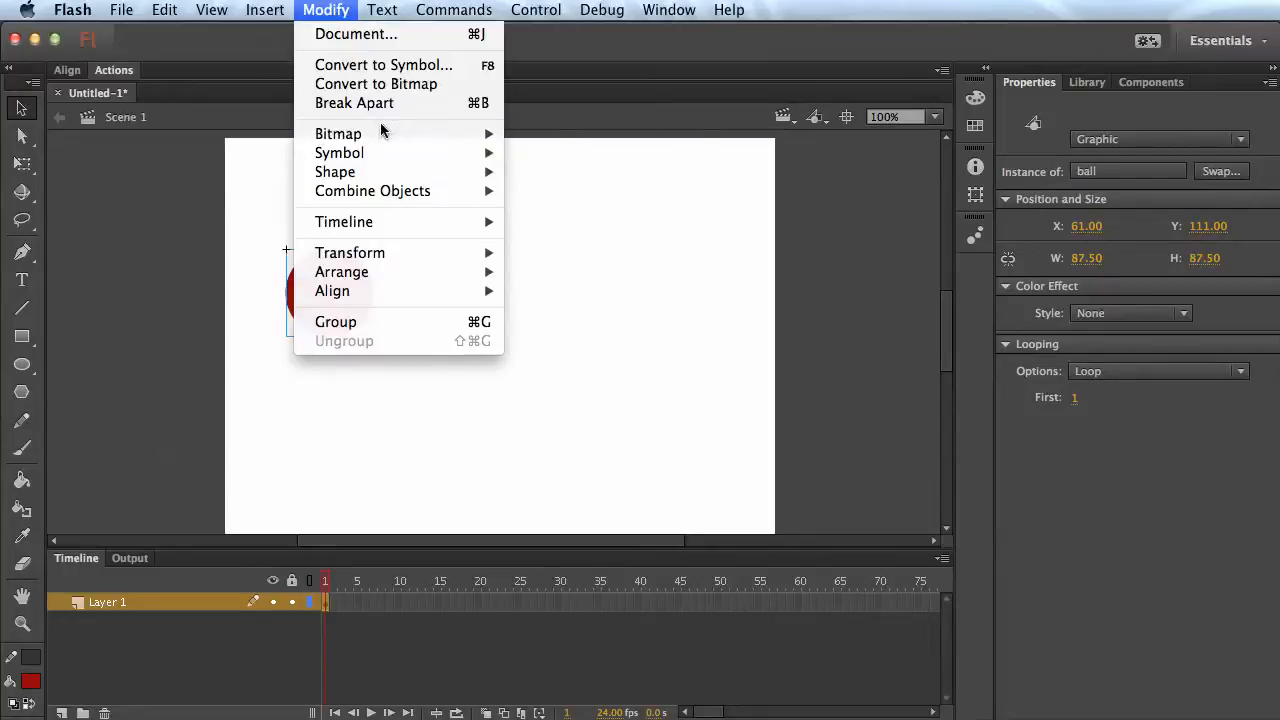
pyautogui.moveTo(384, 84)
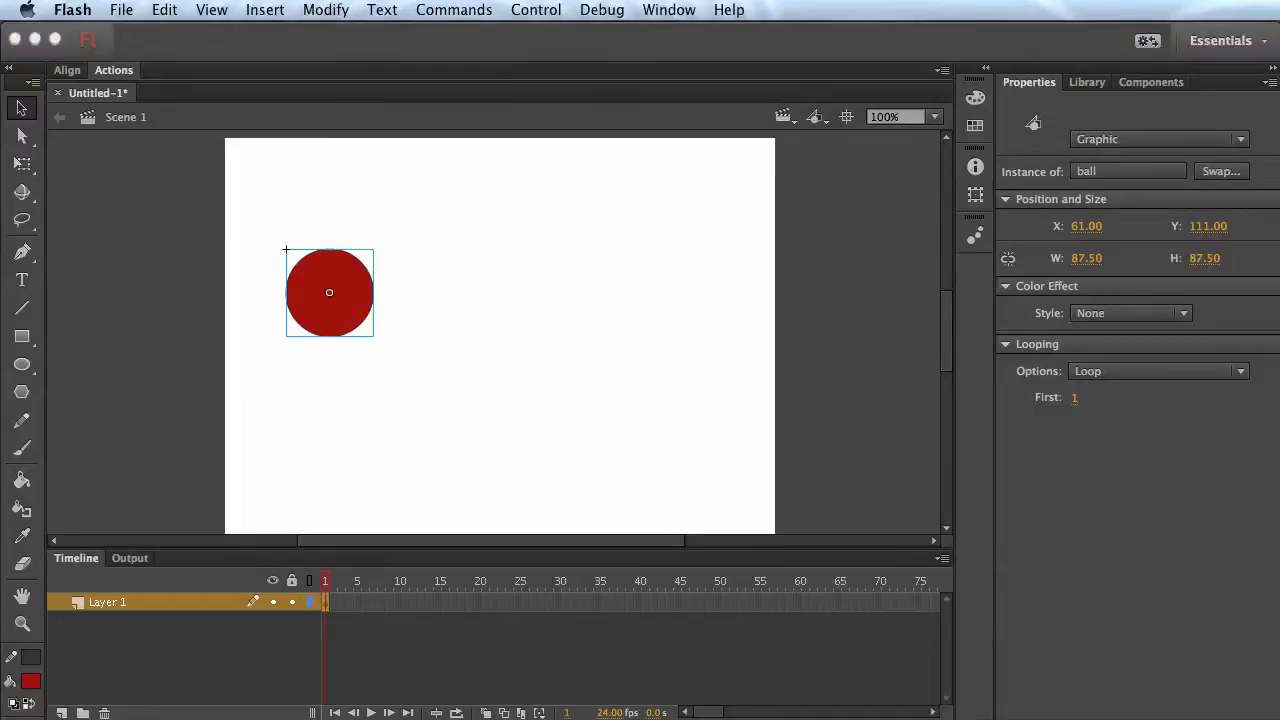
# - Apply a motion tween to the ball instance over the first 24 frames via Insert
pyautogui.click(264, 10)
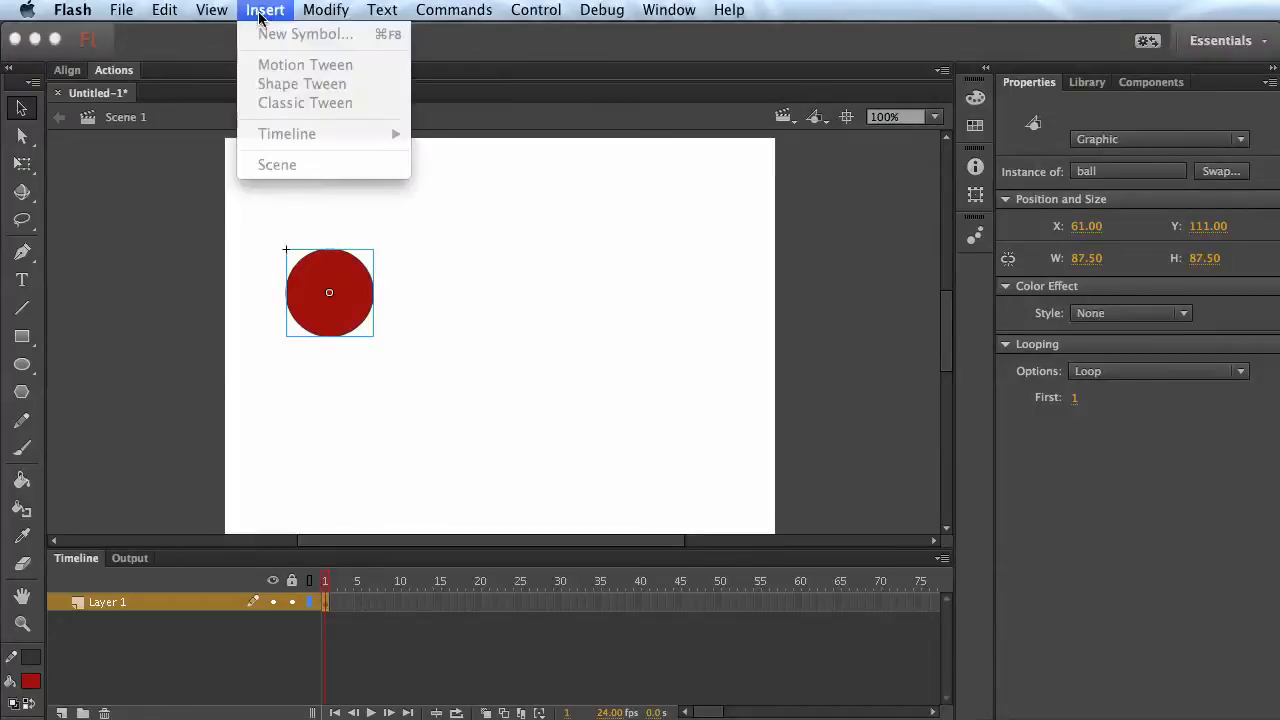
pyautogui.moveTo(304, 34)
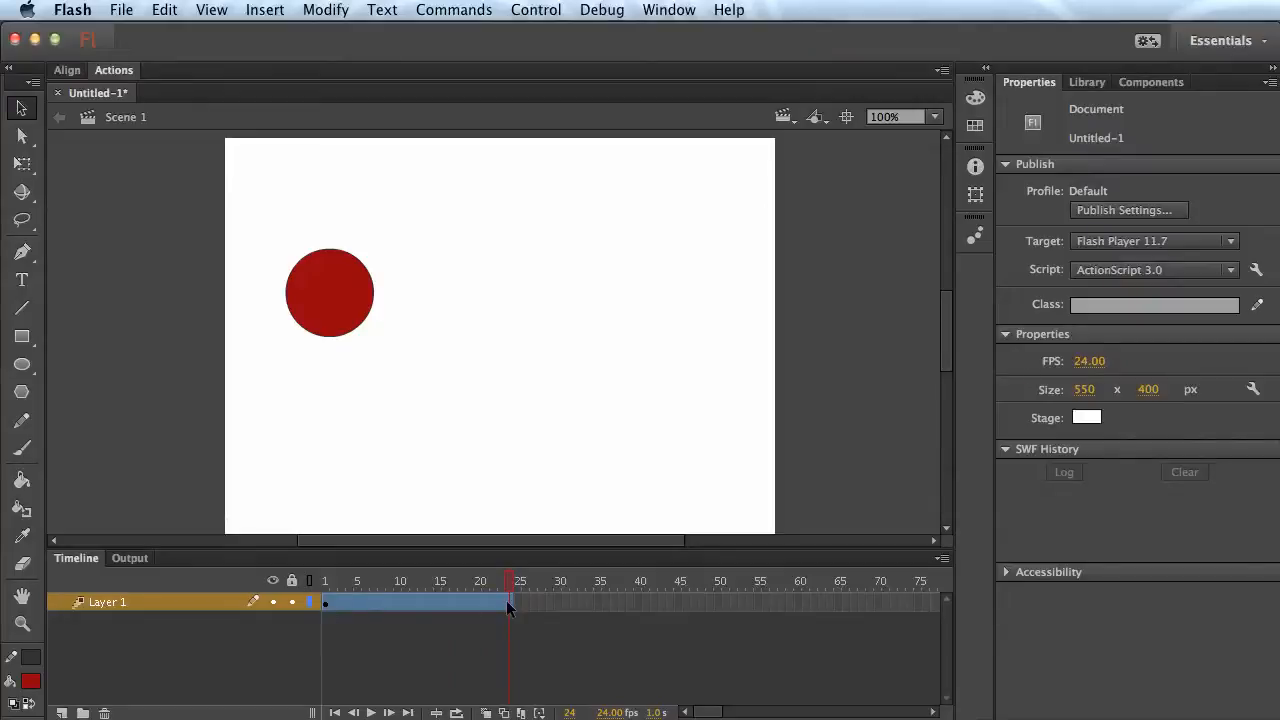
pyautogui.moveTo(510, 584)
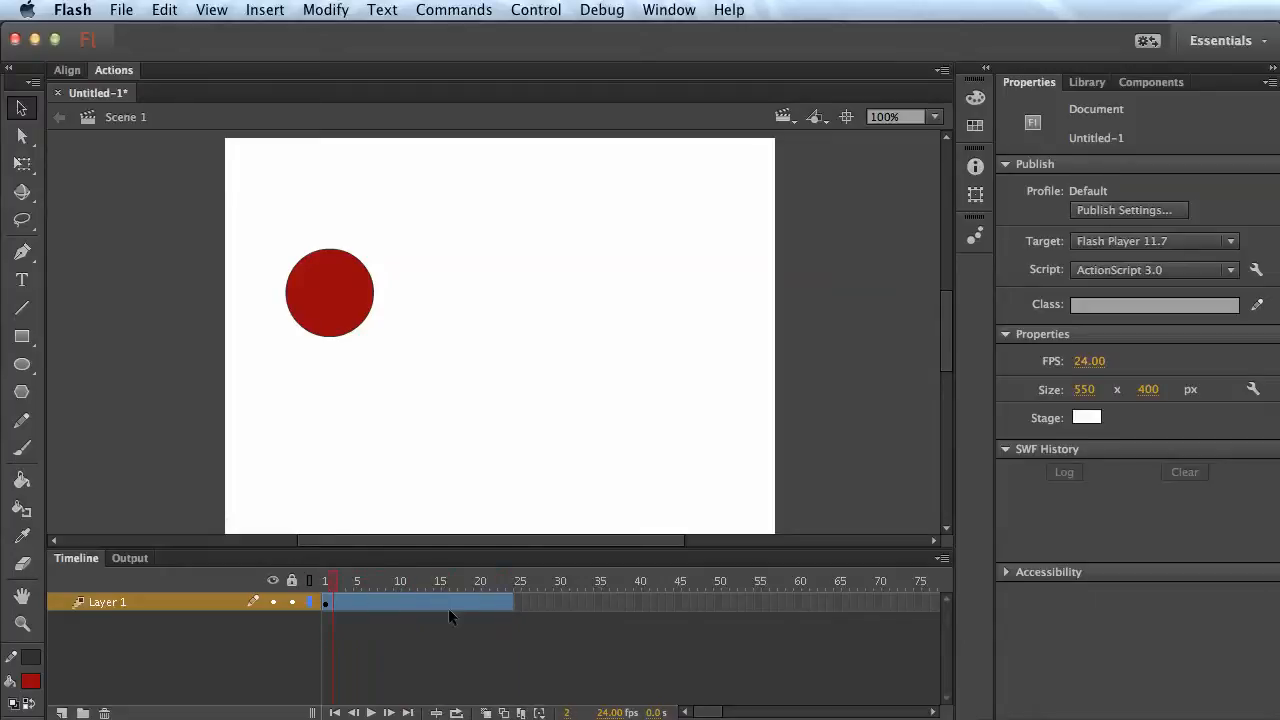
# - Stretch the ball's tween span out to frame 60 for a straight rightward motion path
pyautogui.moveTo(516, 600); pyautogui.dragTo(650, 600)
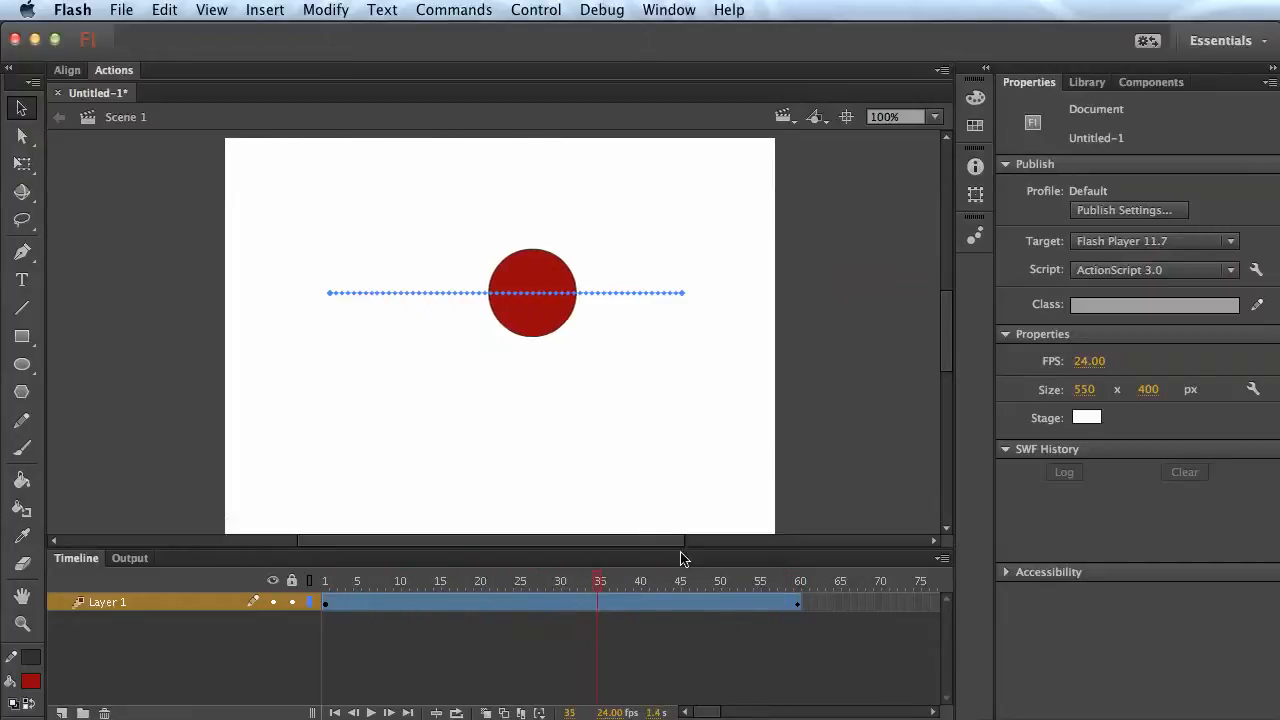
# - Reposition the ball at middle frames such as frame 26 to add keyframes bending its path
pyautogui.click(550, 580)
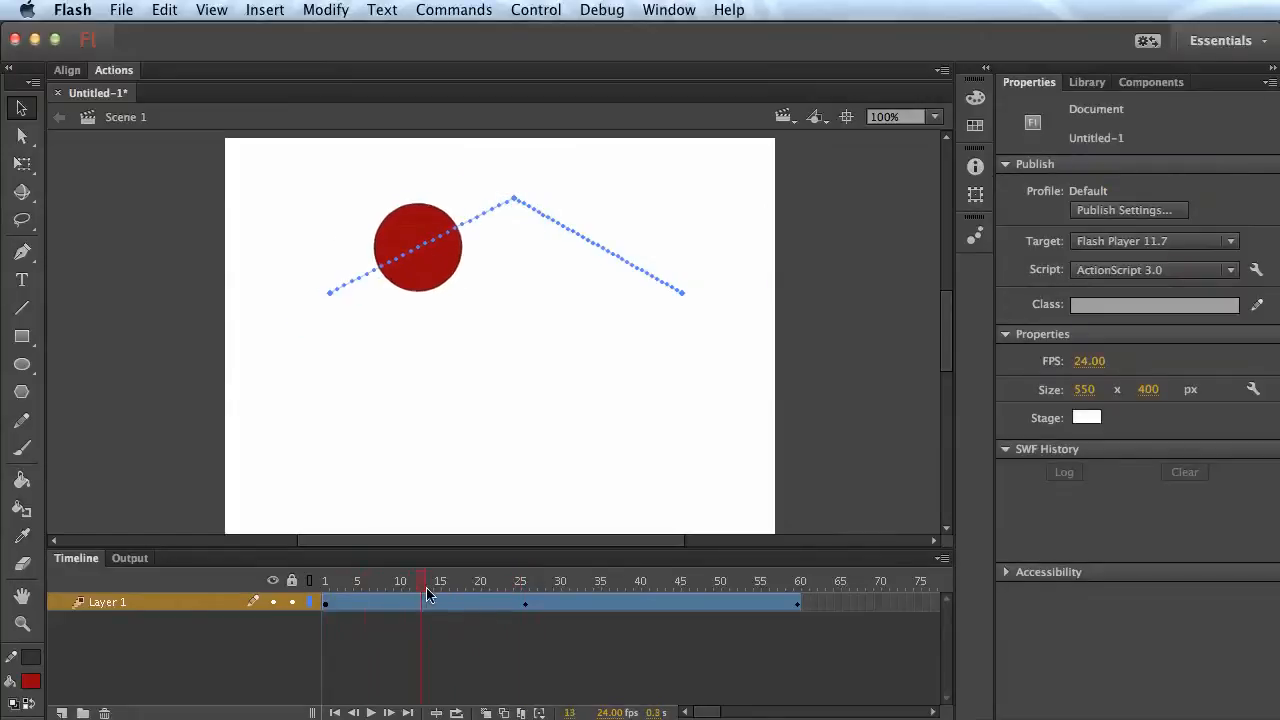
pyautogui.click(796, 580)
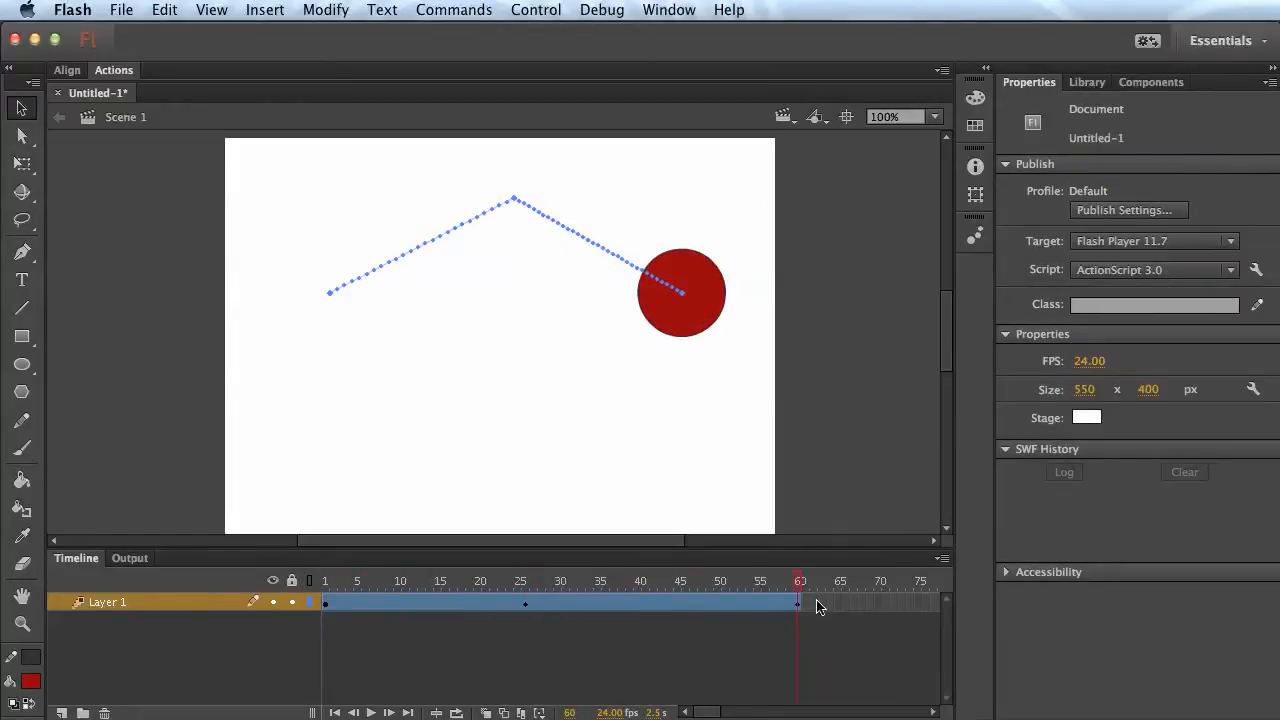
pyautogui.click(524, 580)
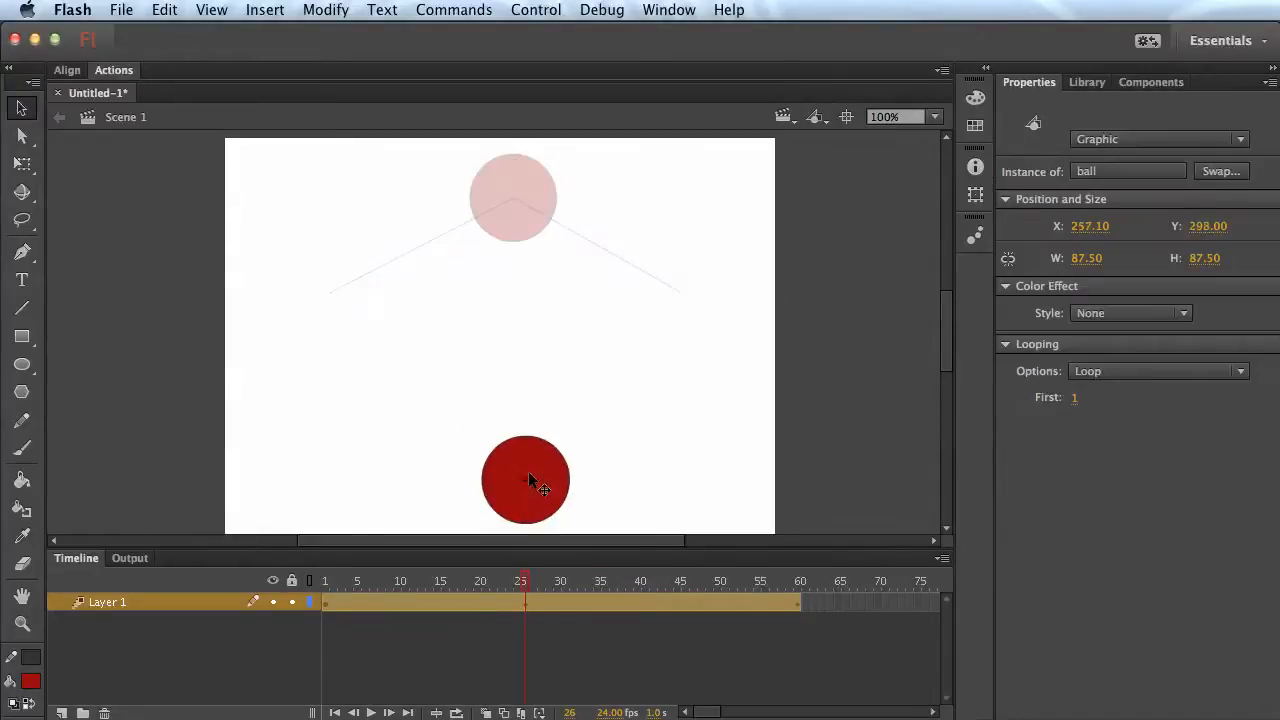
pyautogui.moveTo(526, 480); pyautogui.dragTo(592, 432)
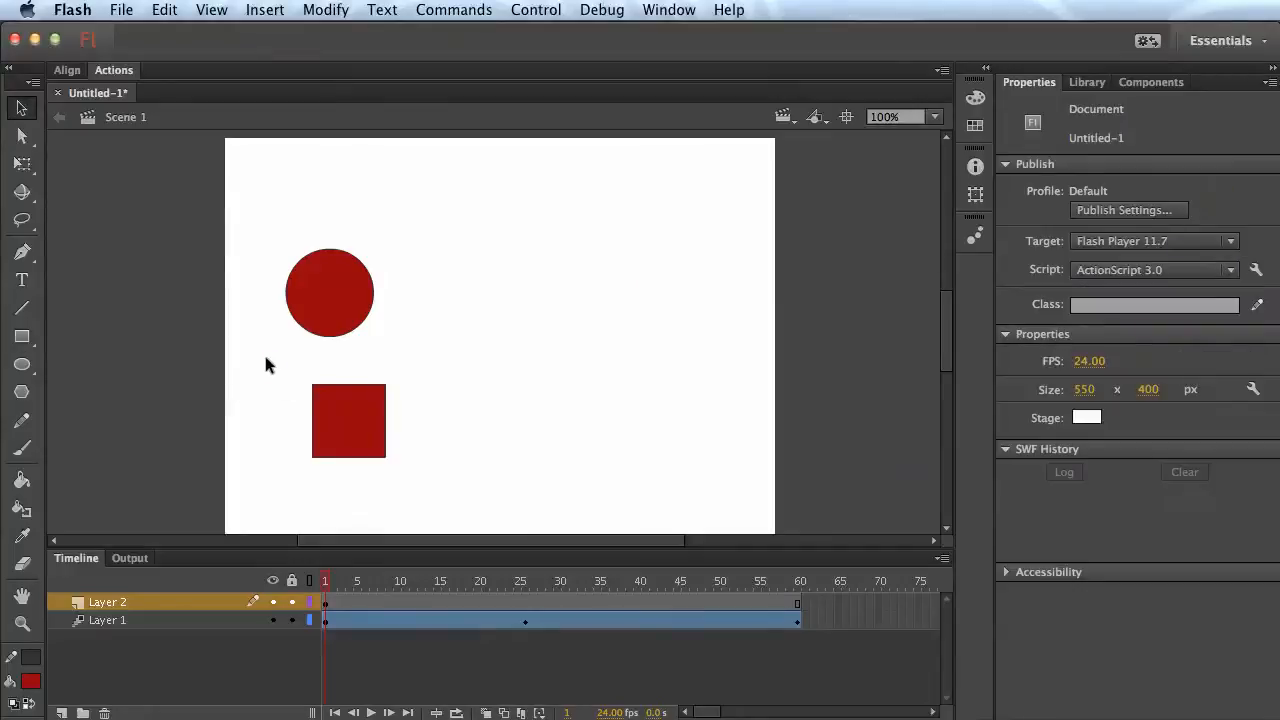
# - Select the red square on the new layer ready for symbol conversion
pyautogui.click(348, 420)
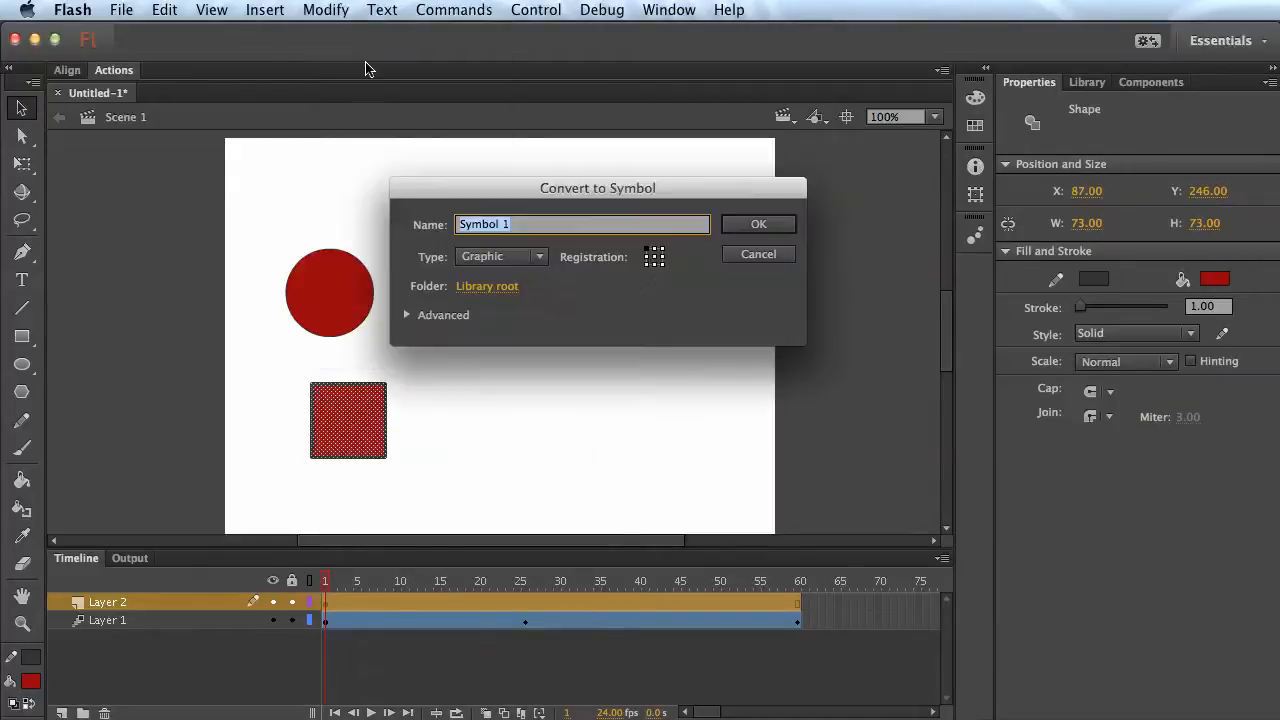
# - Convert the red square to a Graphic symbol named 'box'
pyautogui.write('box')
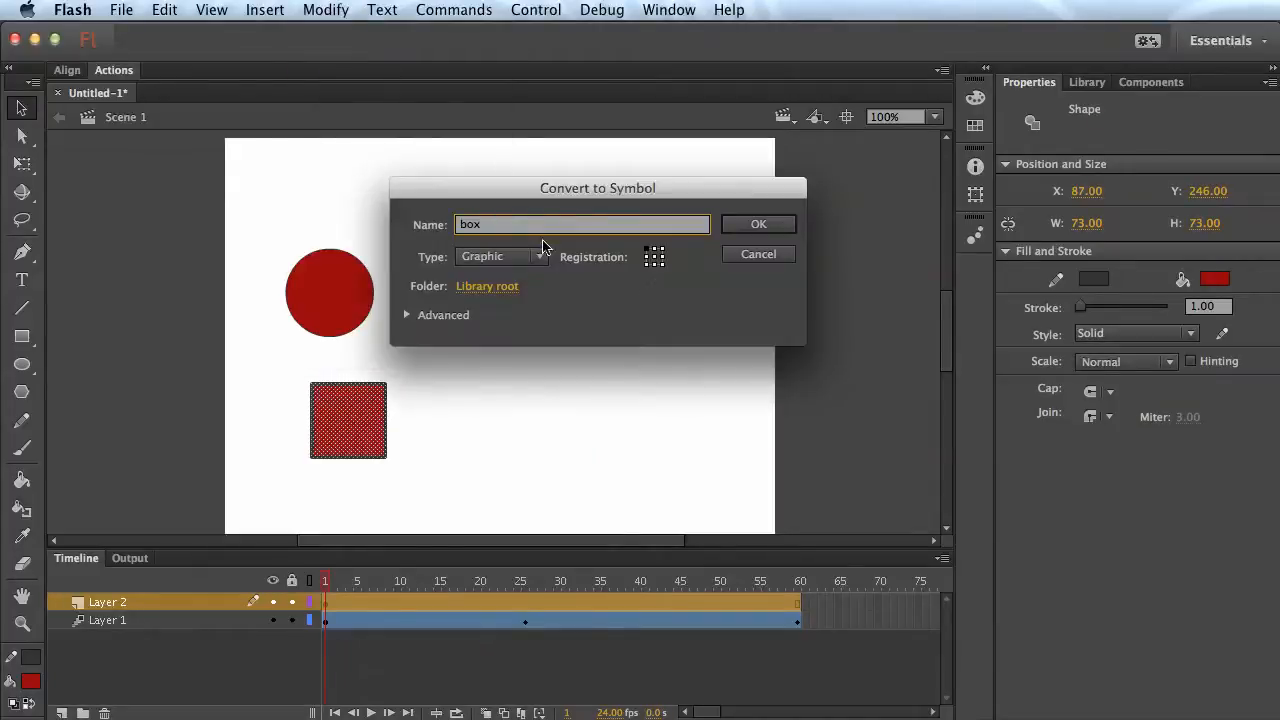
pyautogui.click(500, 256)
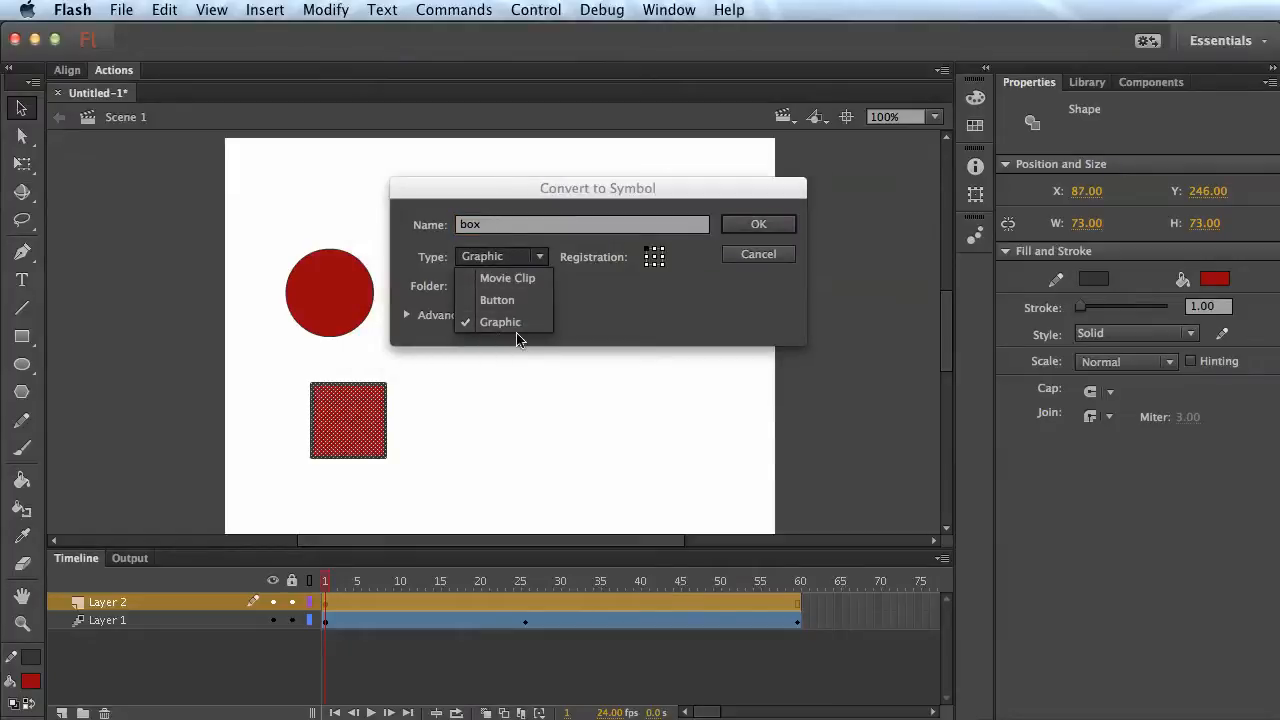
pyautogui.click(500, 320)
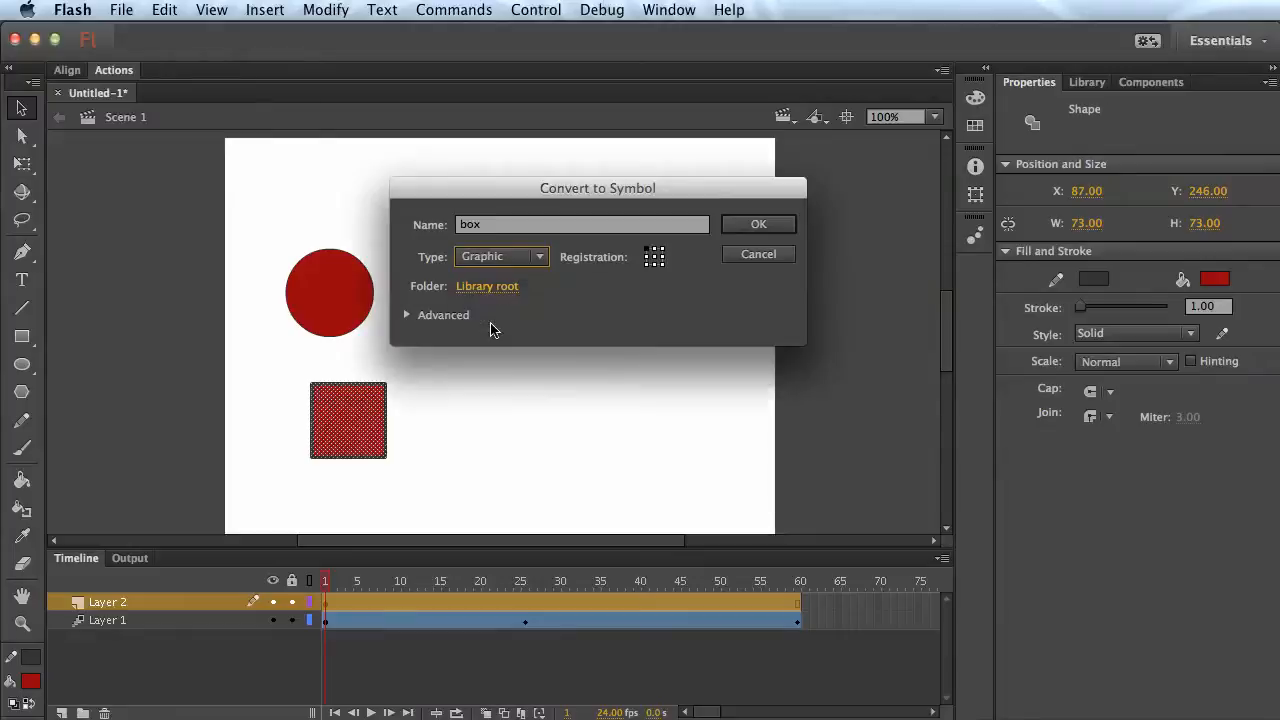
pyautogui.click(758, 224)
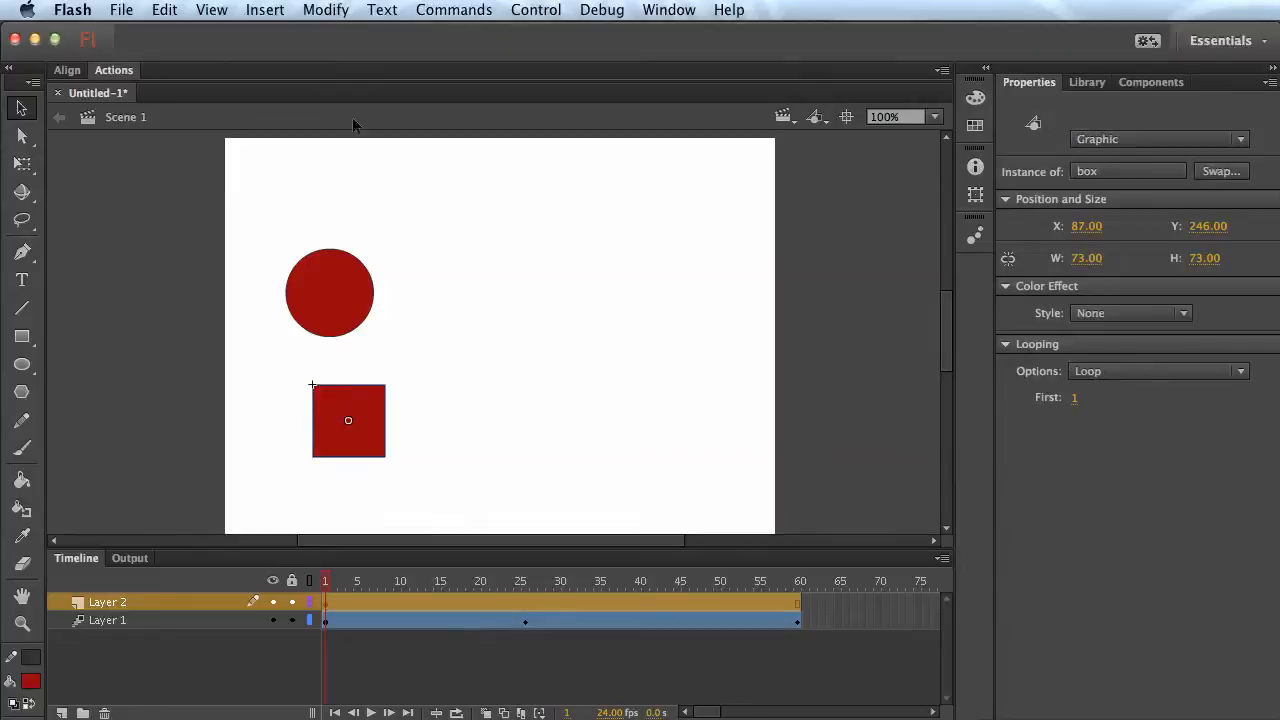
# - Delete the ball layer and give the box a motion tween ending at frame 45
pyautogui.click(264, 10)
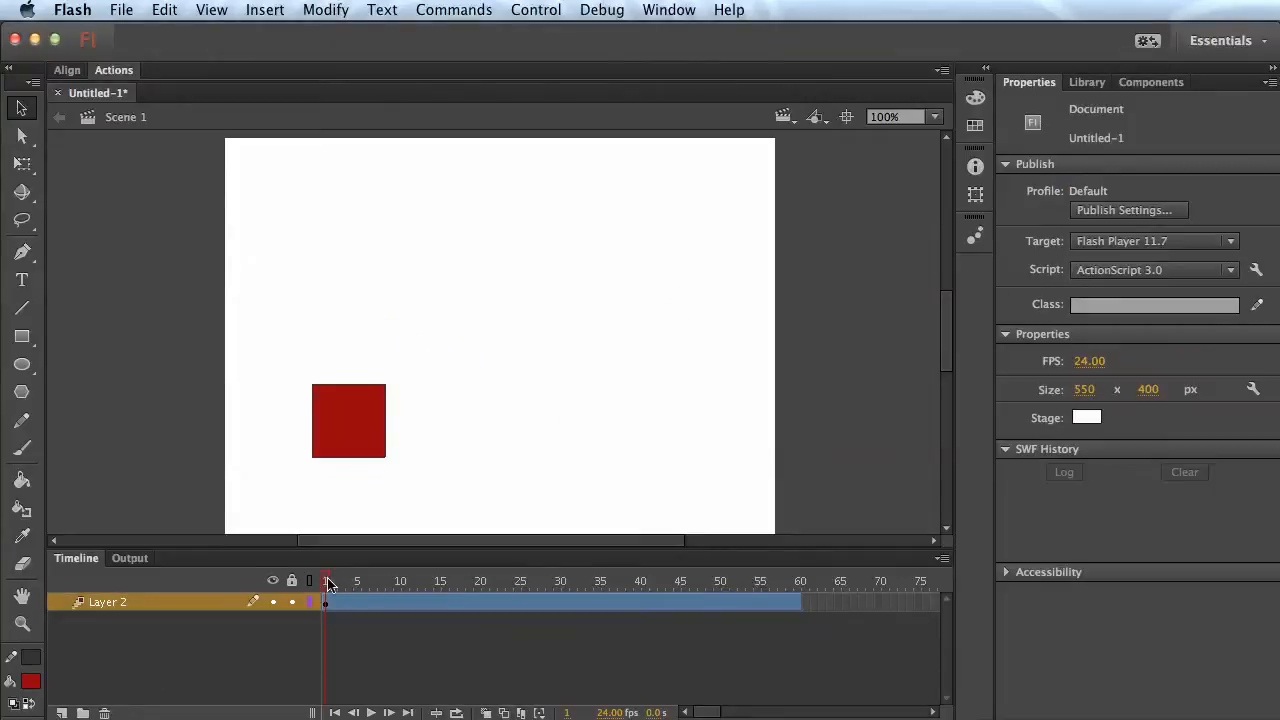
pyautogui.click(548, 580)
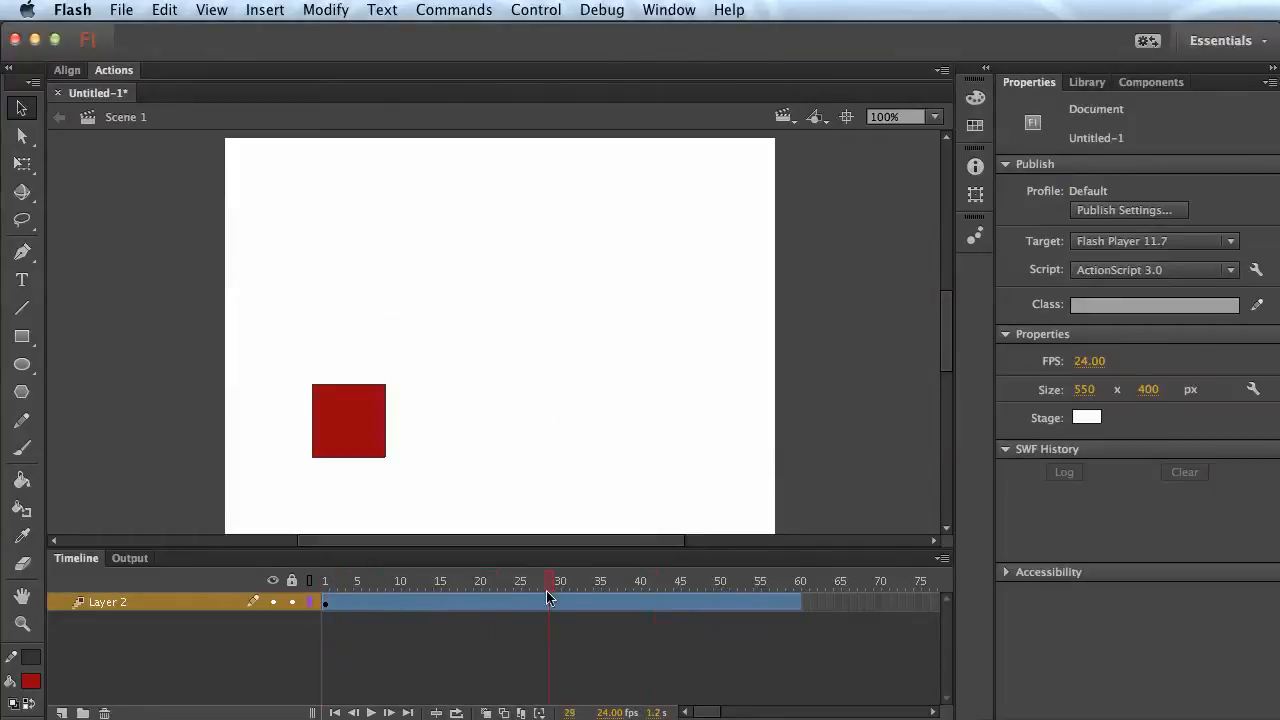
pyautogui.click(798, 580)
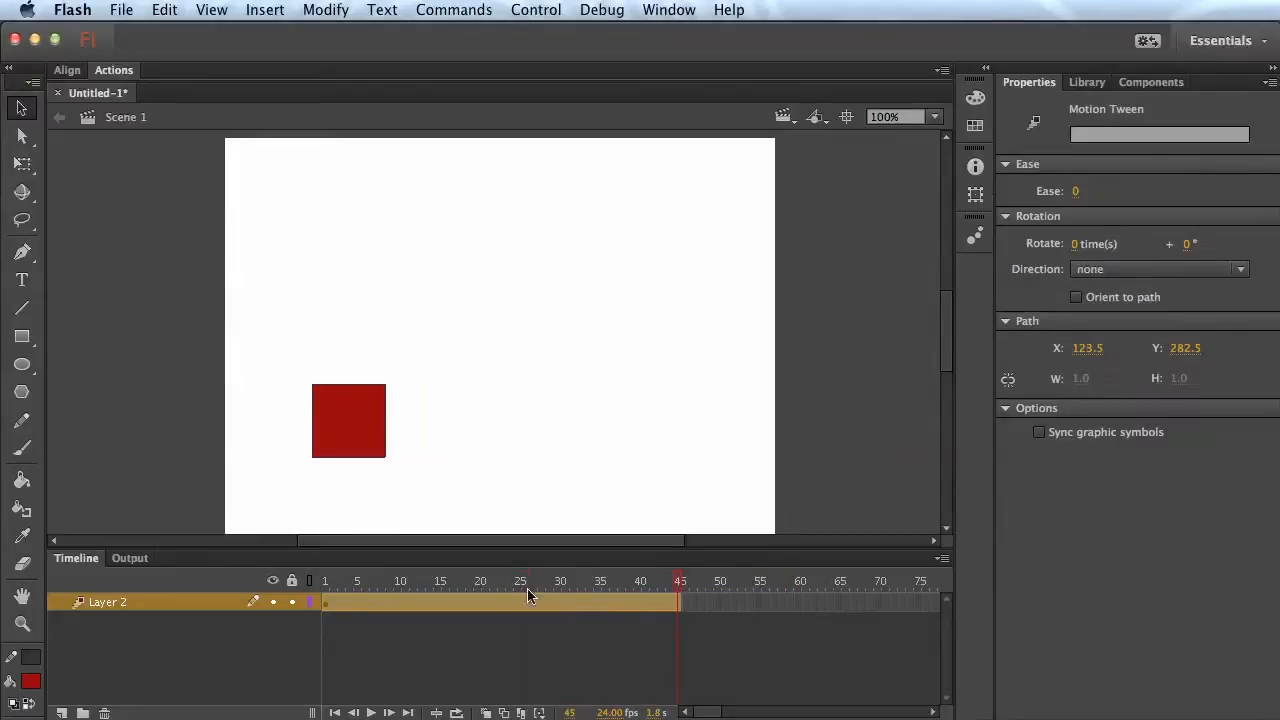
pyautogui.click(460, 580)
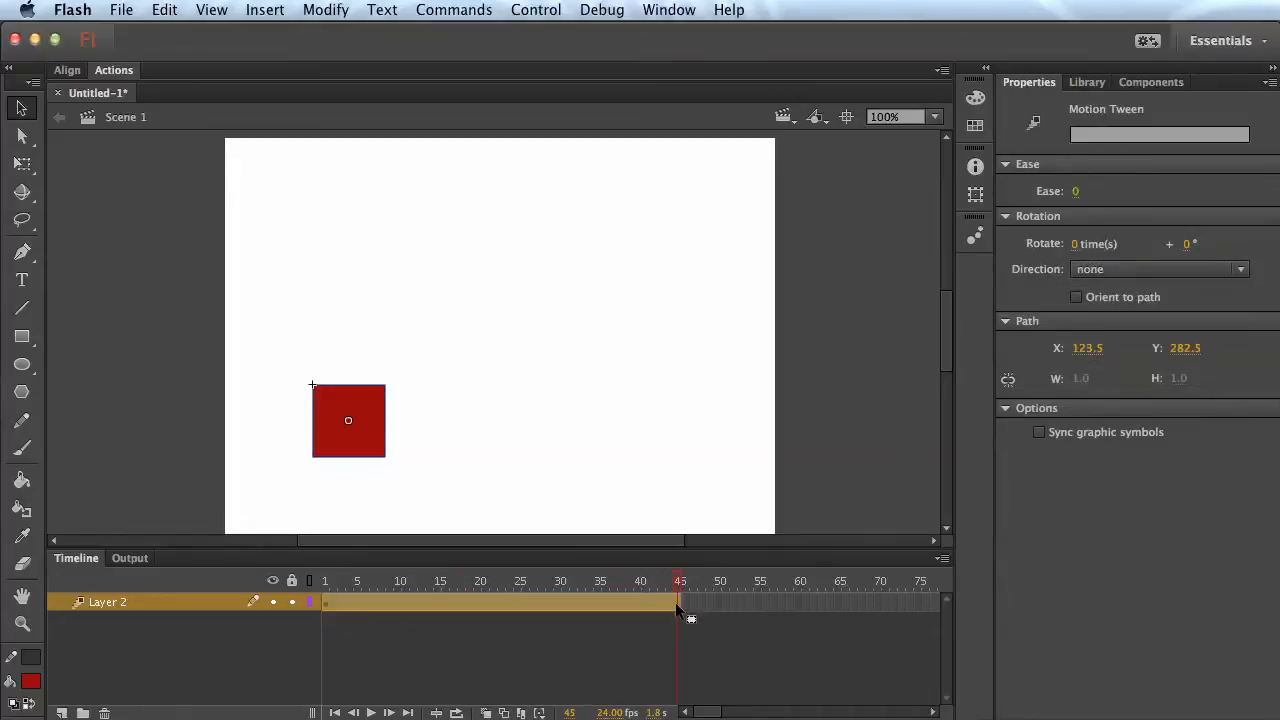
pyautogui.moveTo(924, 340)
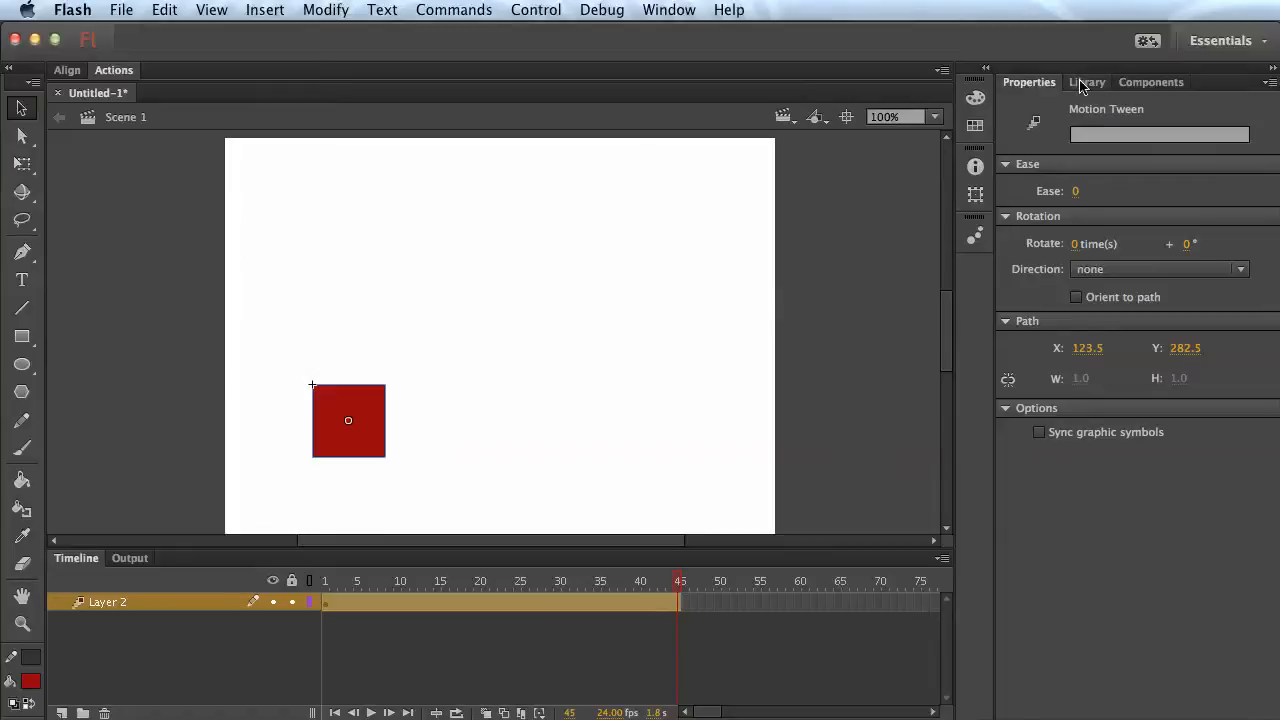
pyautogui.moveTo(1024, 224)
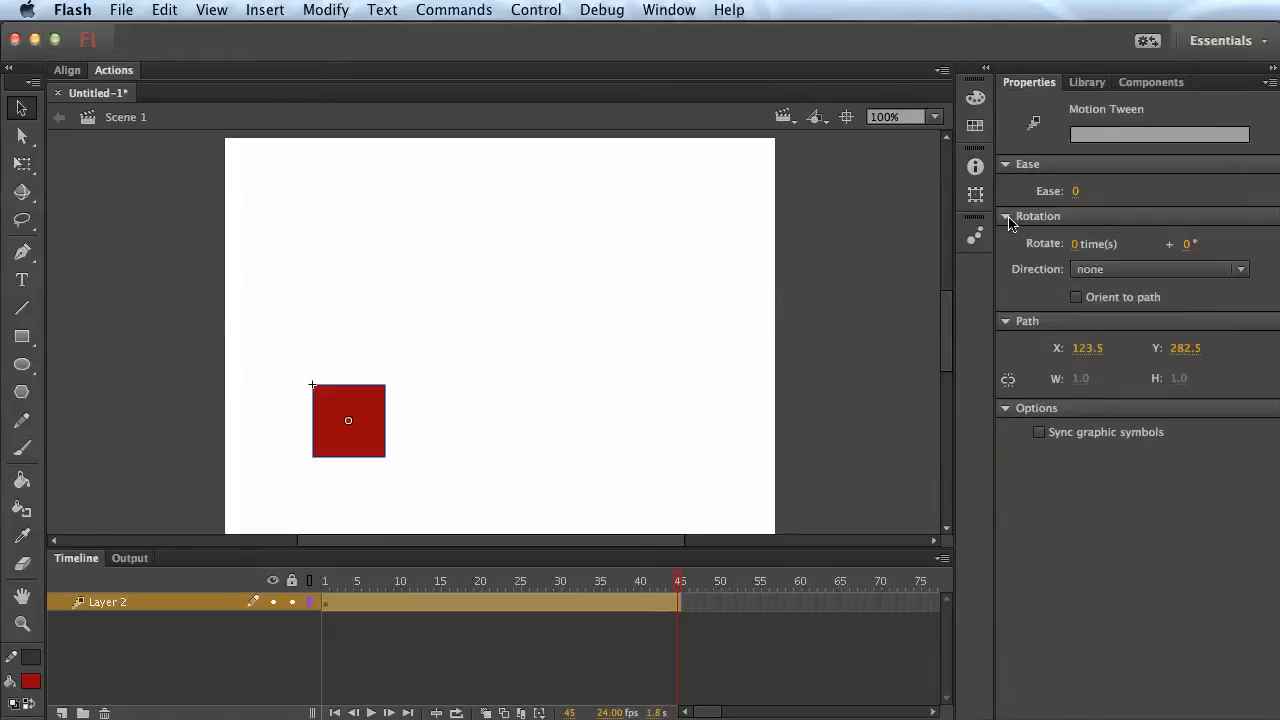
# - Set the tween's Rotate count to 1 with a clockwise (CW) direction
pyautogui.click(1112, 244)
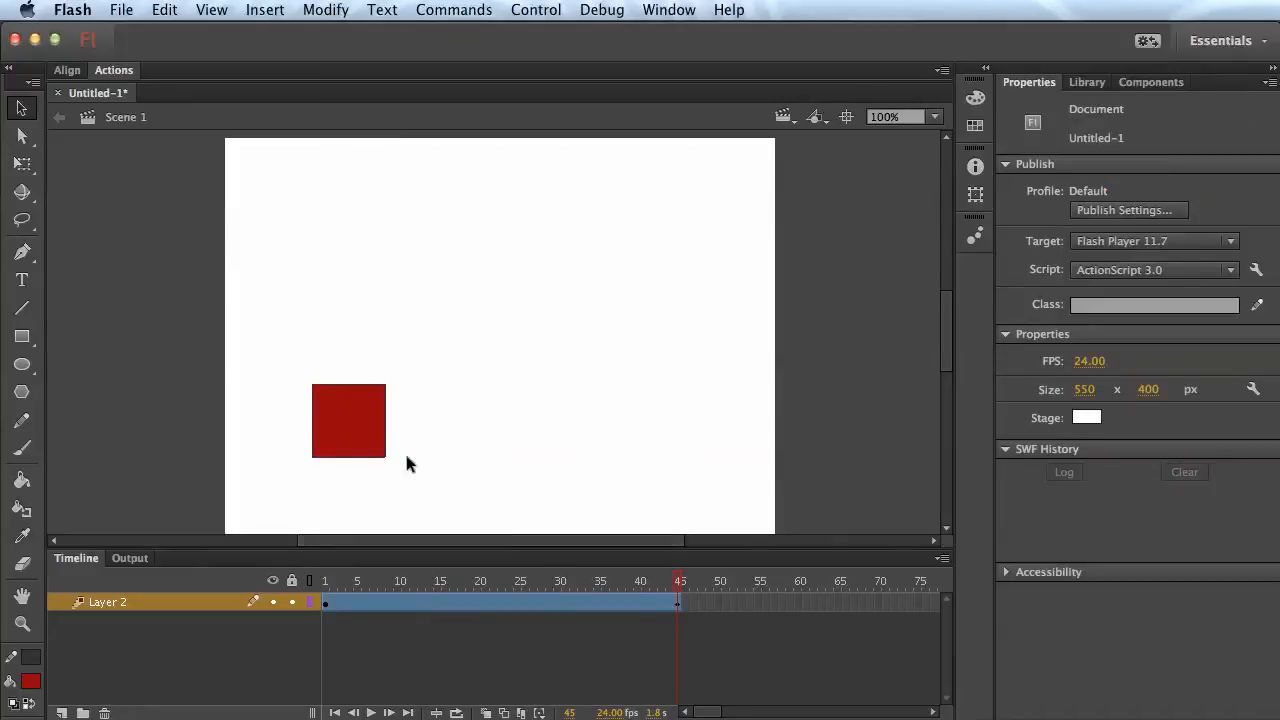
pyautogui.moveTo(668, 610)
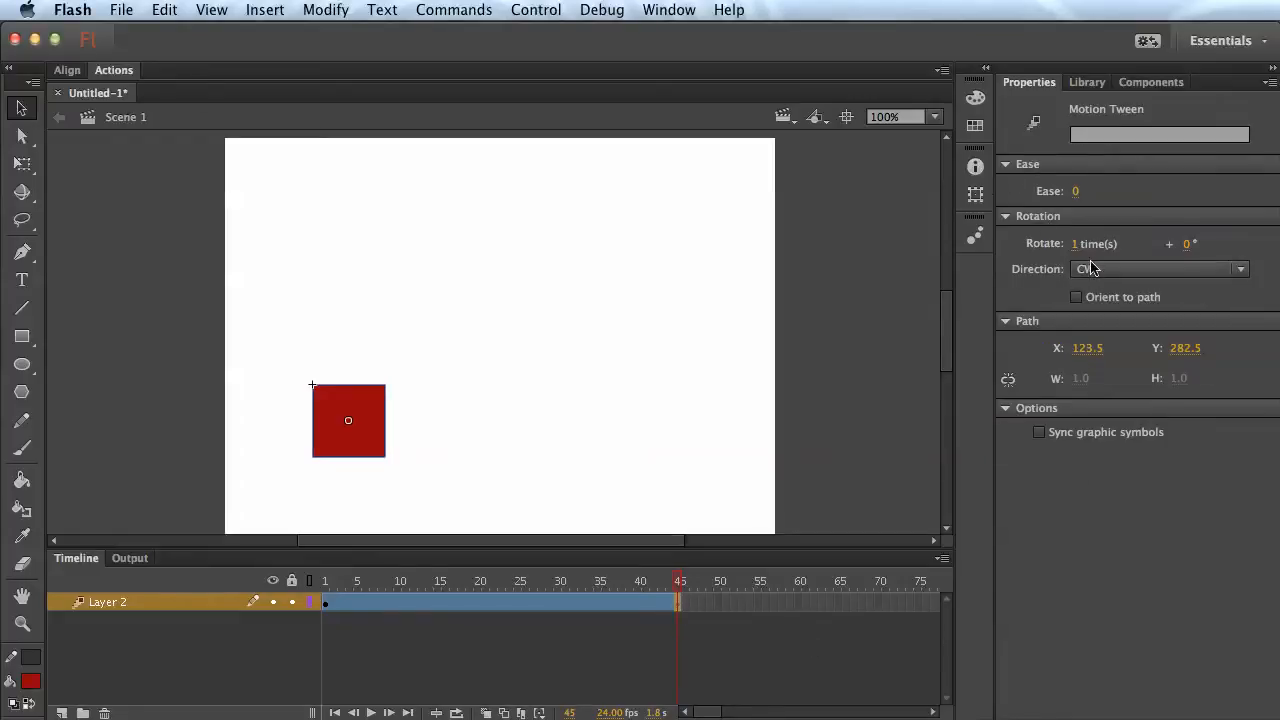
pyautogui.click(1160, 268)
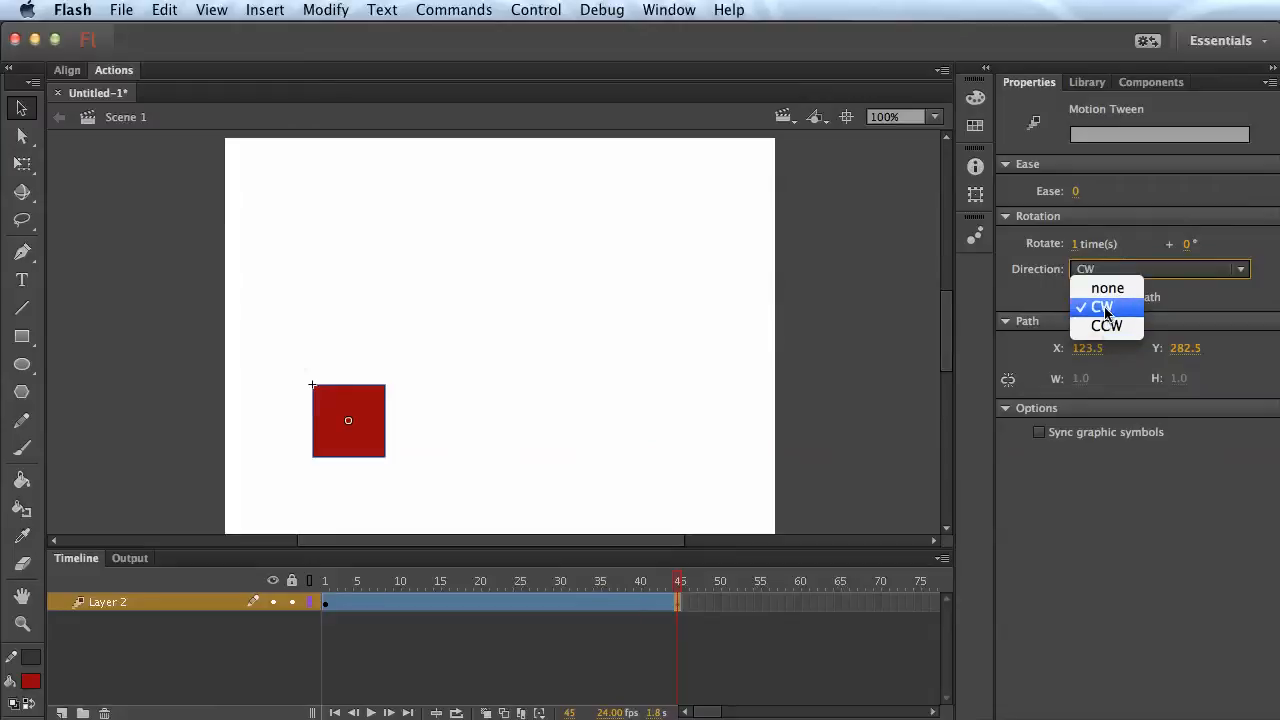
pyautogui.moveTo(1108, 326)
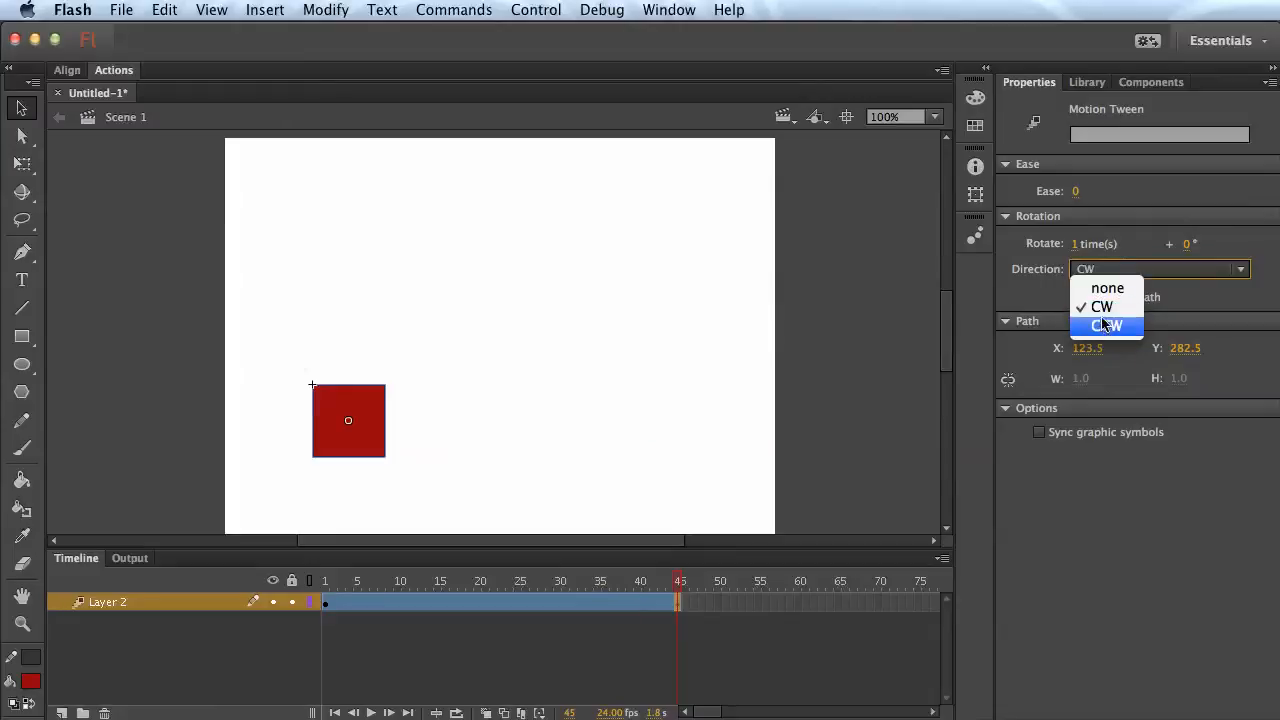